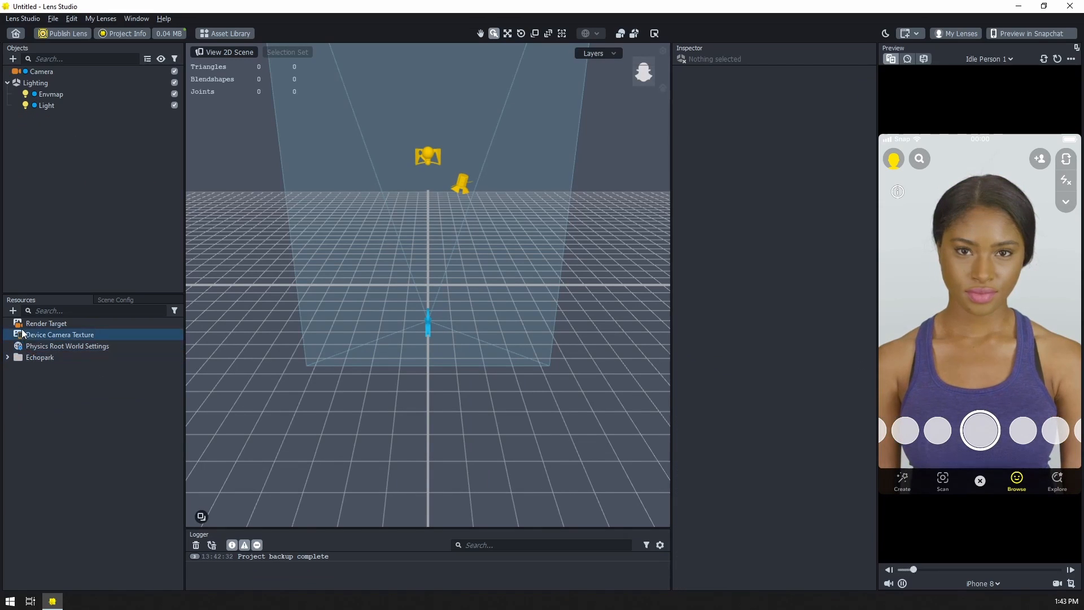
Begin adding a new resource to browse the segmentation texture types.
left_click(13, 311)
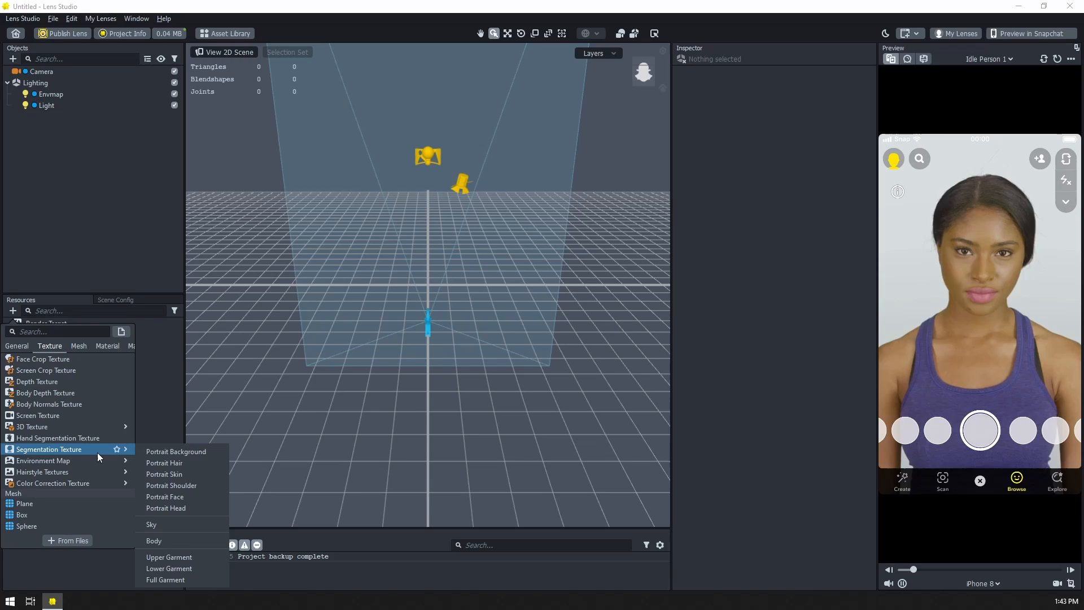
mouse_move(165, 463)
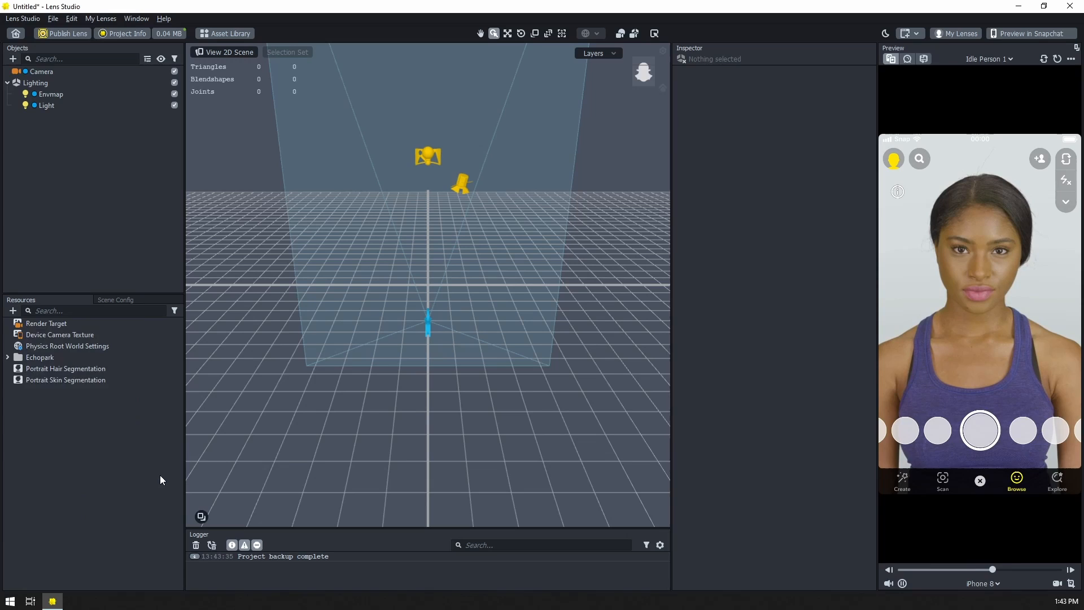
Create a new Render Target from the General resource types and rename it Mask.
left_click(11, 310)
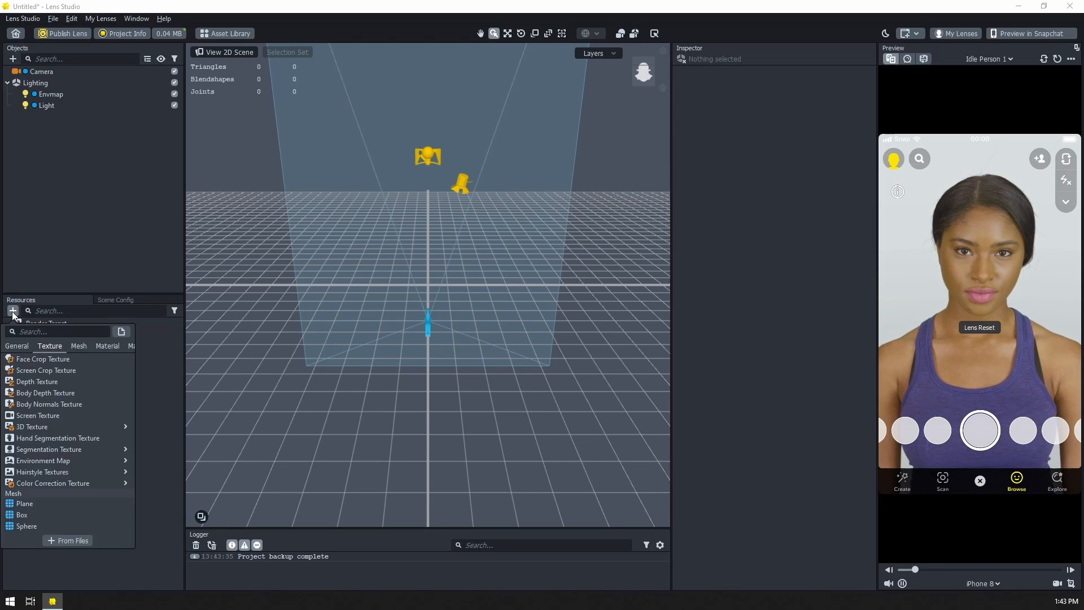
left_click(17, 345)
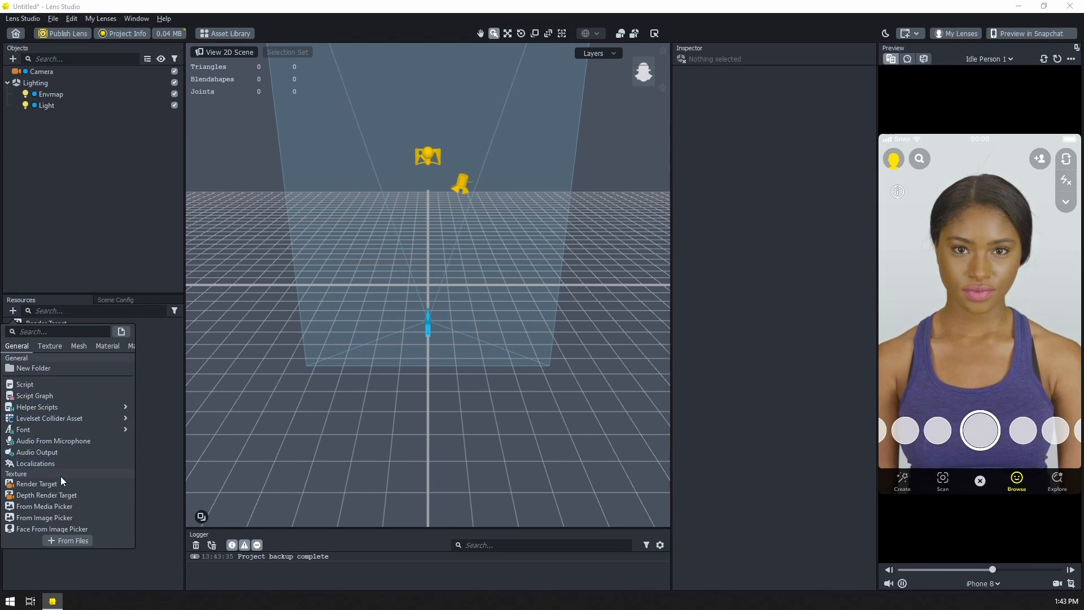
left_click(36, 483)
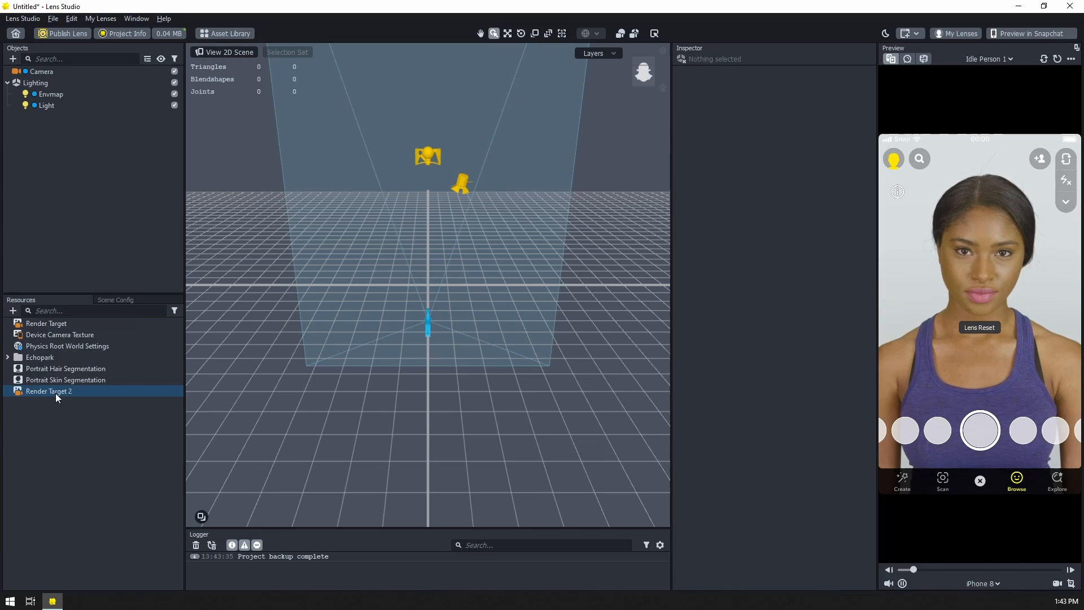
right_click(49, 391)
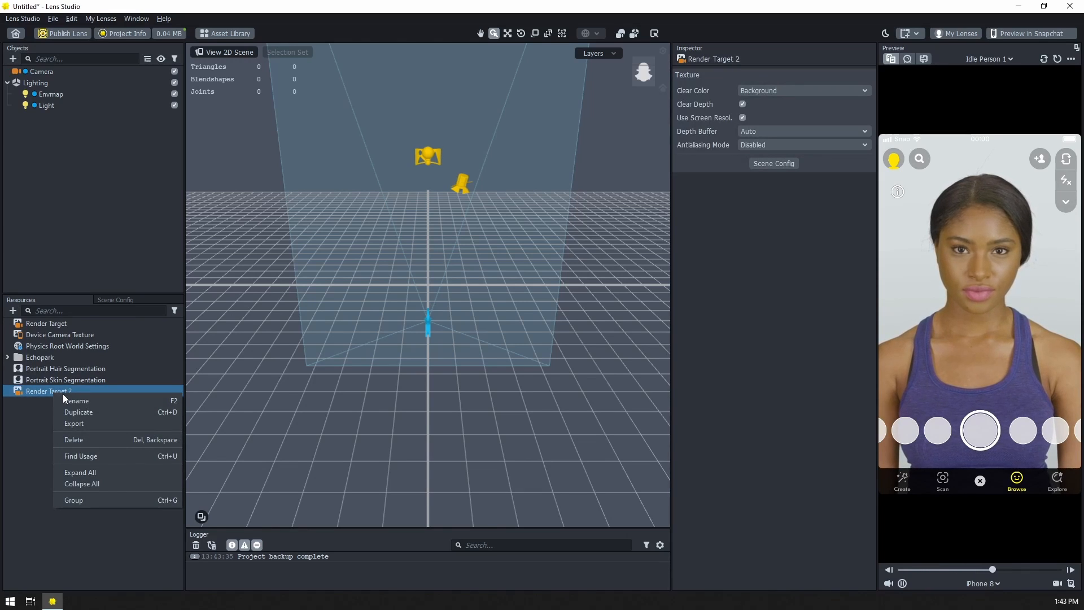
left_click(75, 399)
type("Mask")
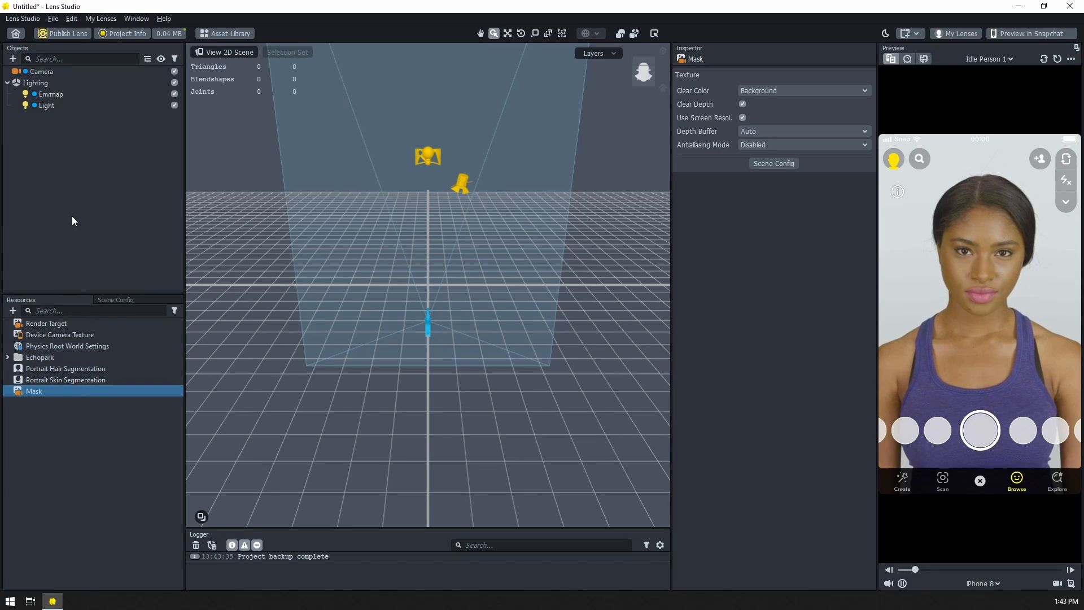
Add a camera named mask cam and assign it a newly created layer named mask layer.
left_click(13, 58)
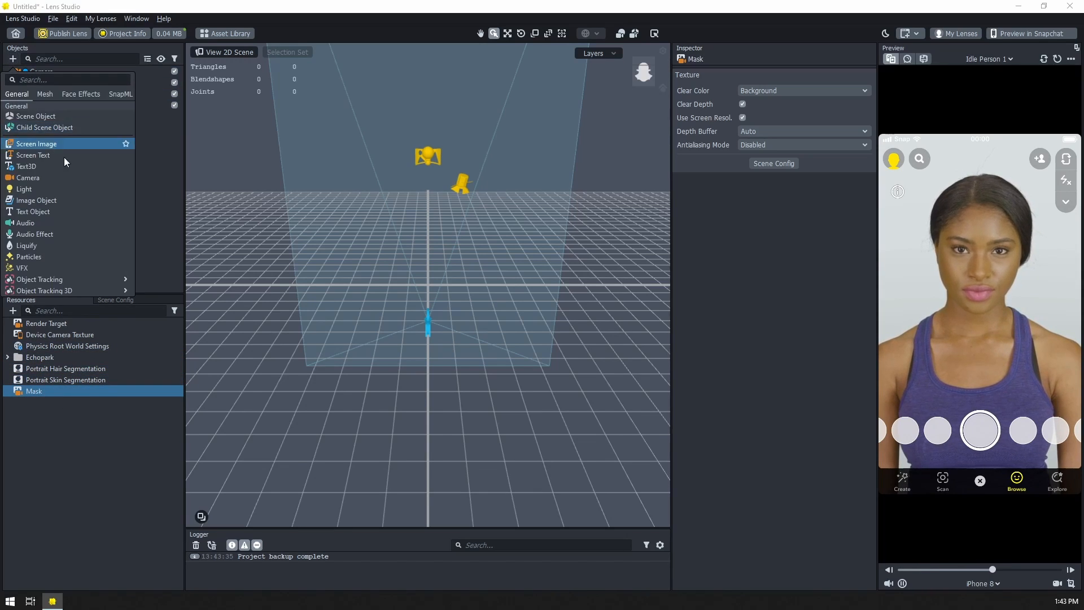
left_click(42, 116)
type("mask cam")
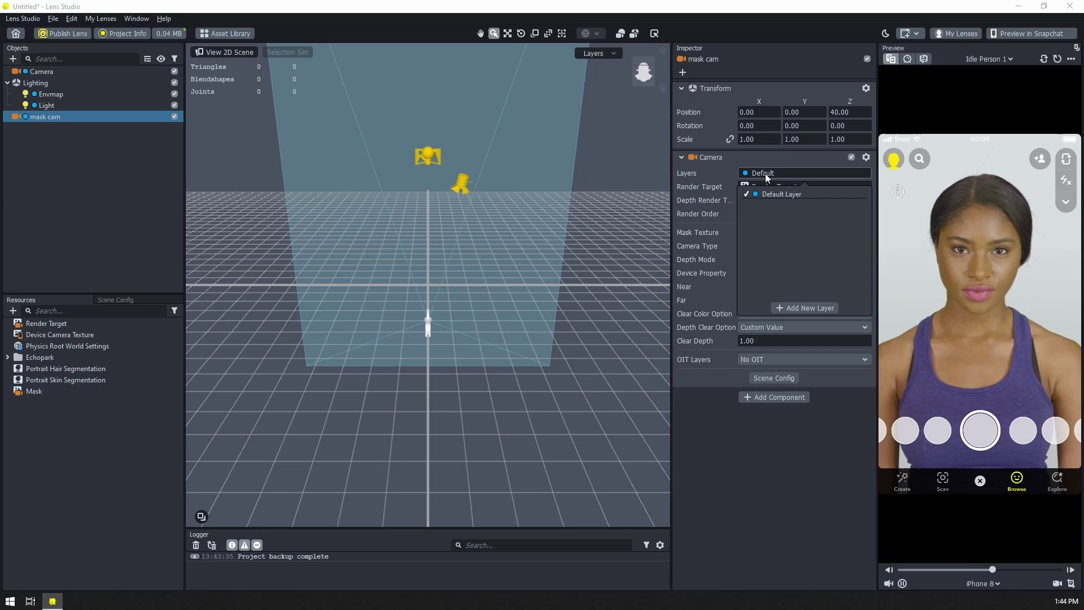
left_click(804, 307)
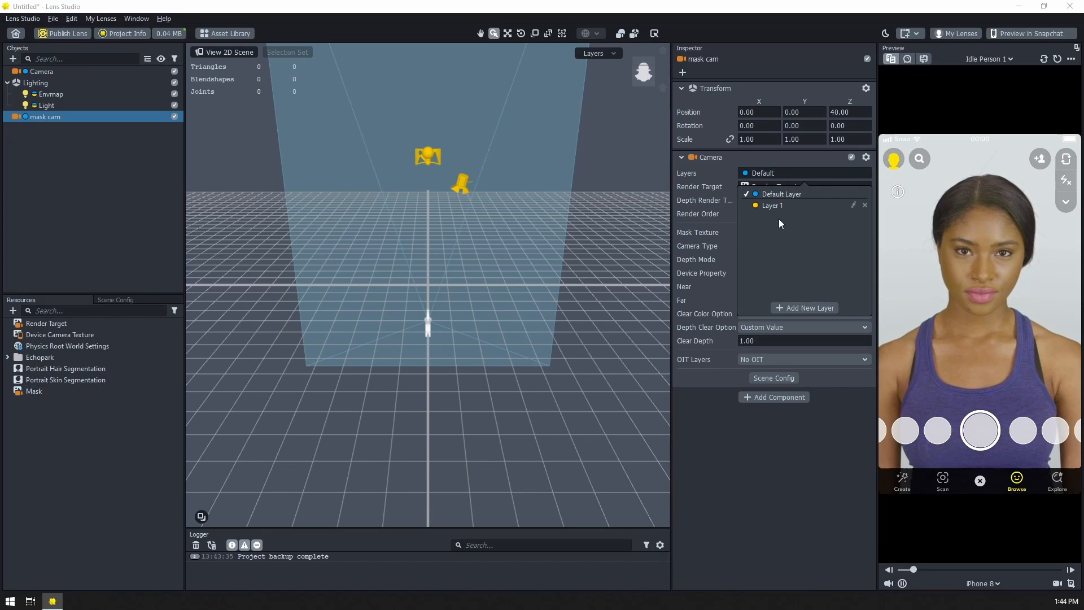
left_click(771, 205)
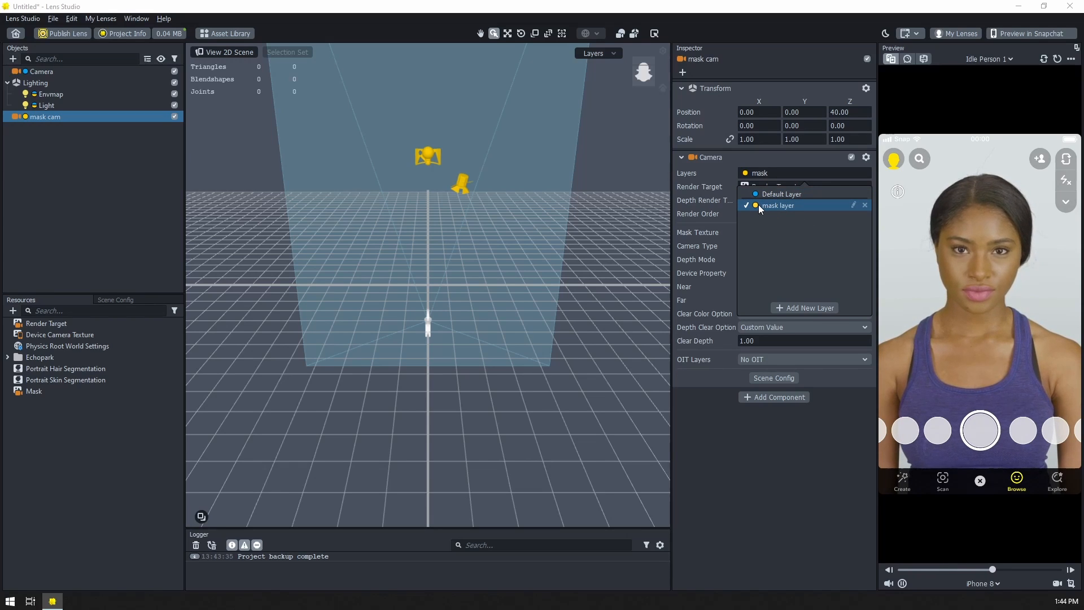
left_click(755, 206)
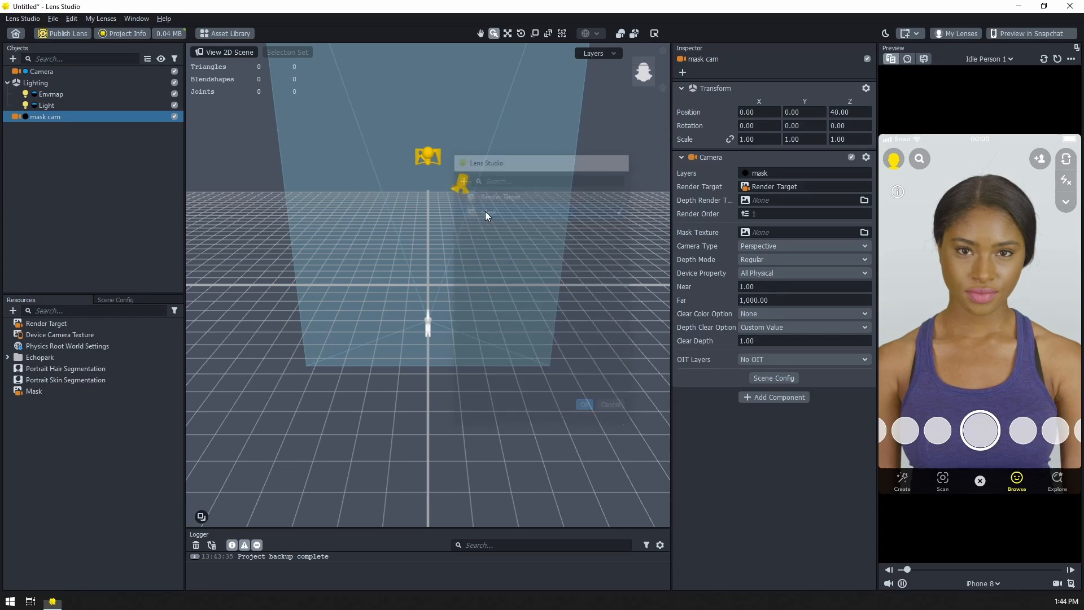
Make mask cam Orthographic with Clear Color Option set to Color, alpha 0 transparent black.
left_click(802, 245)
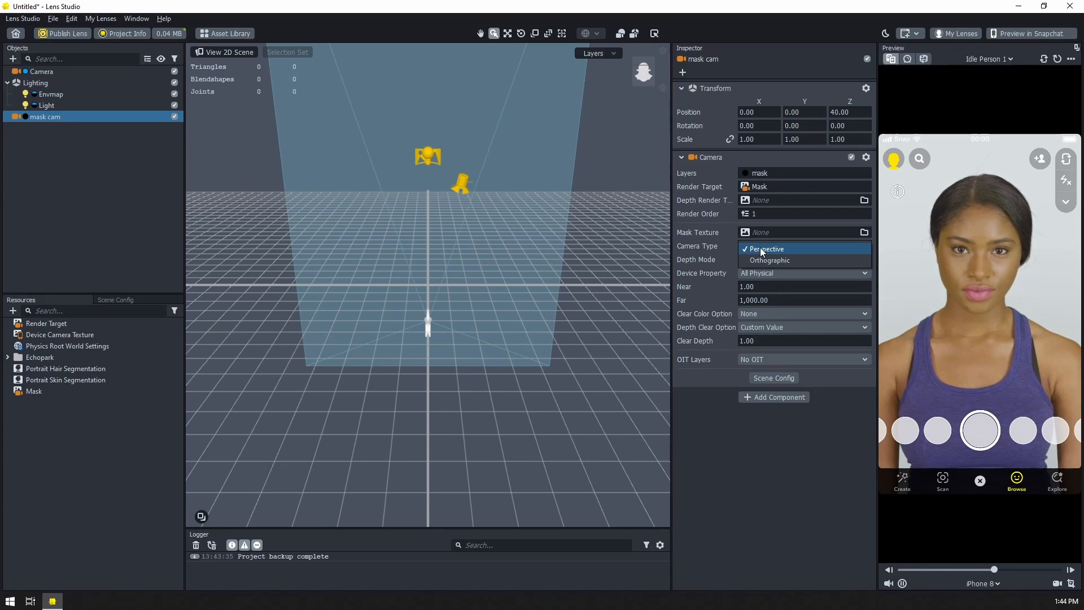
mouse_move(769, 260)
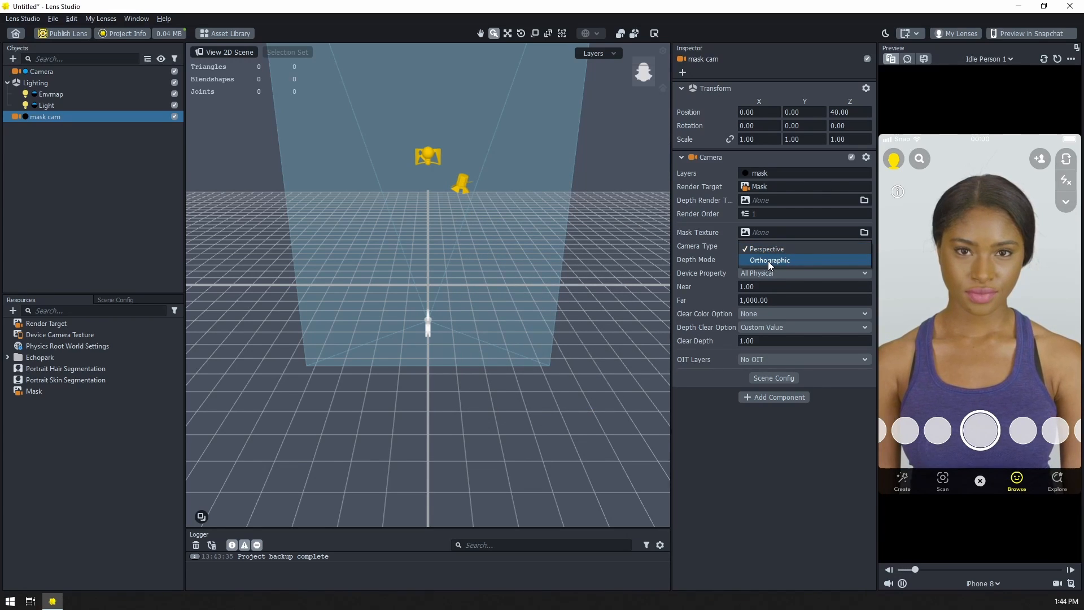
left_click(769, 260)
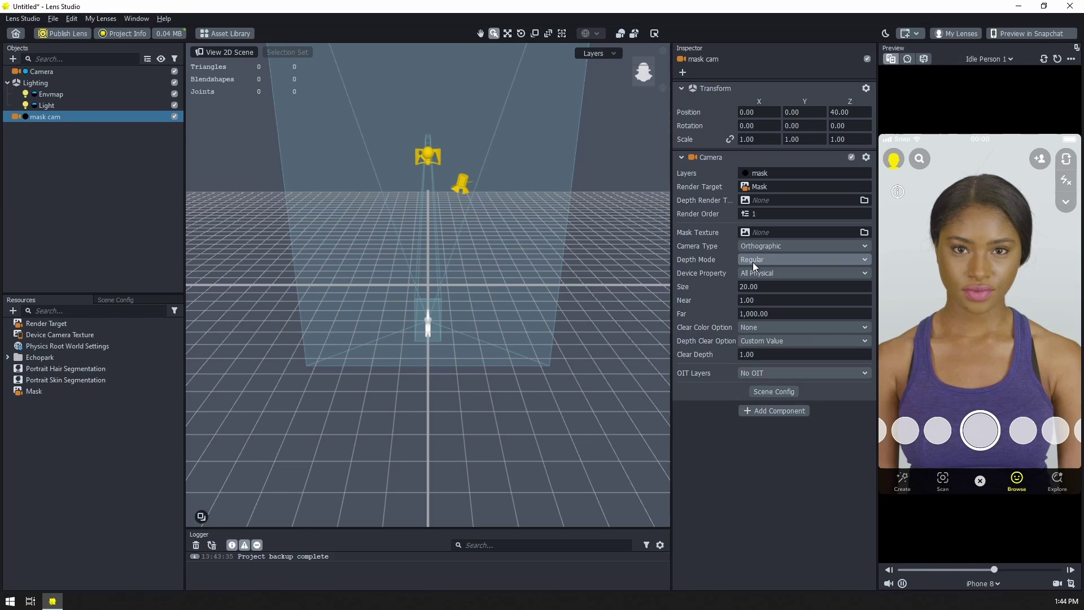
left_click(804, 327)
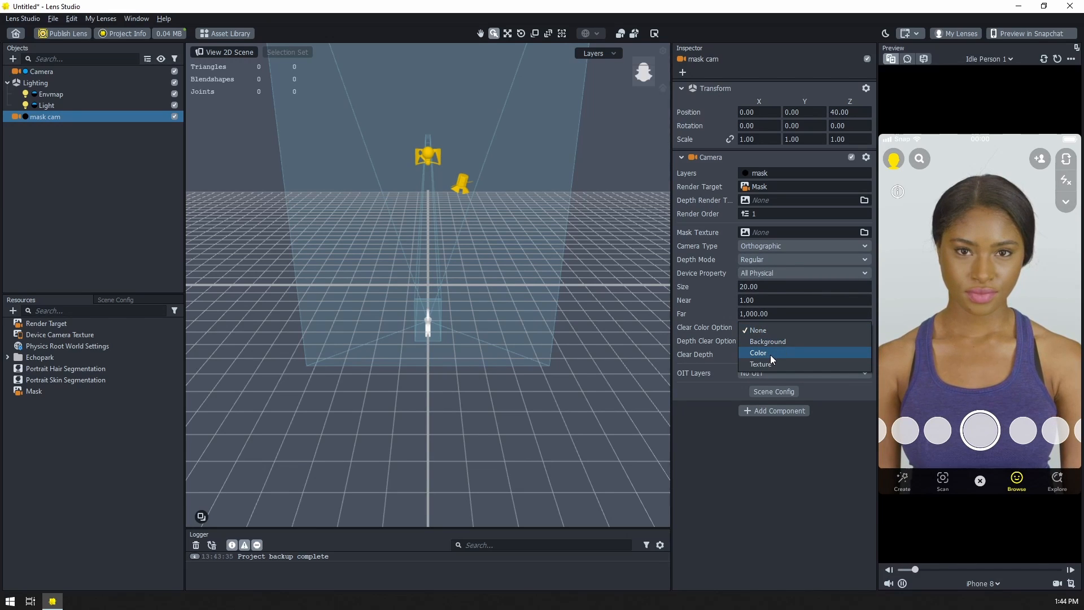
left_click(759, 354)
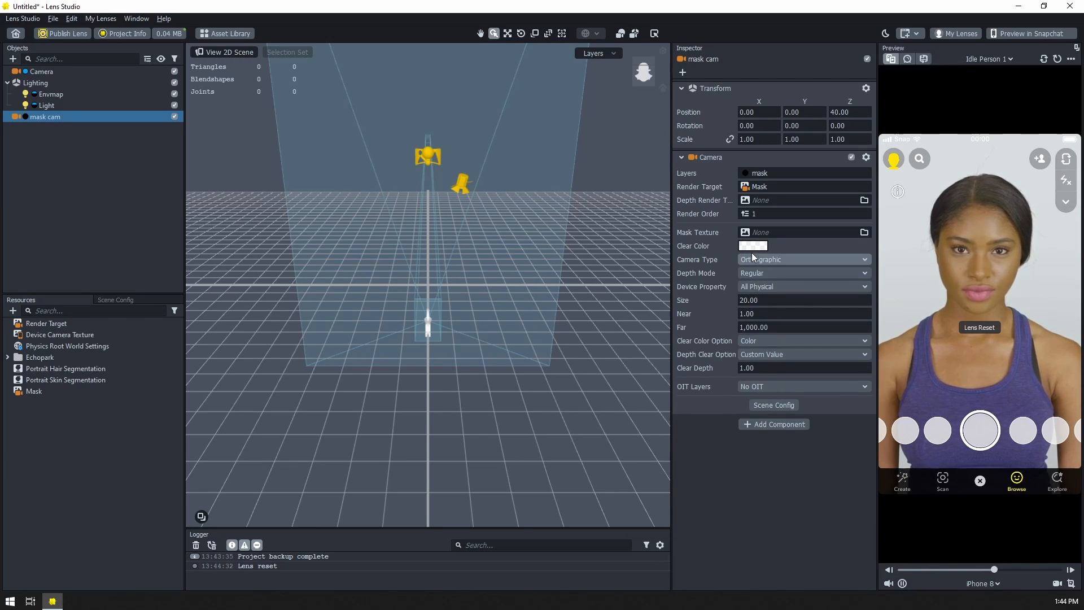
left_click(753, 245)
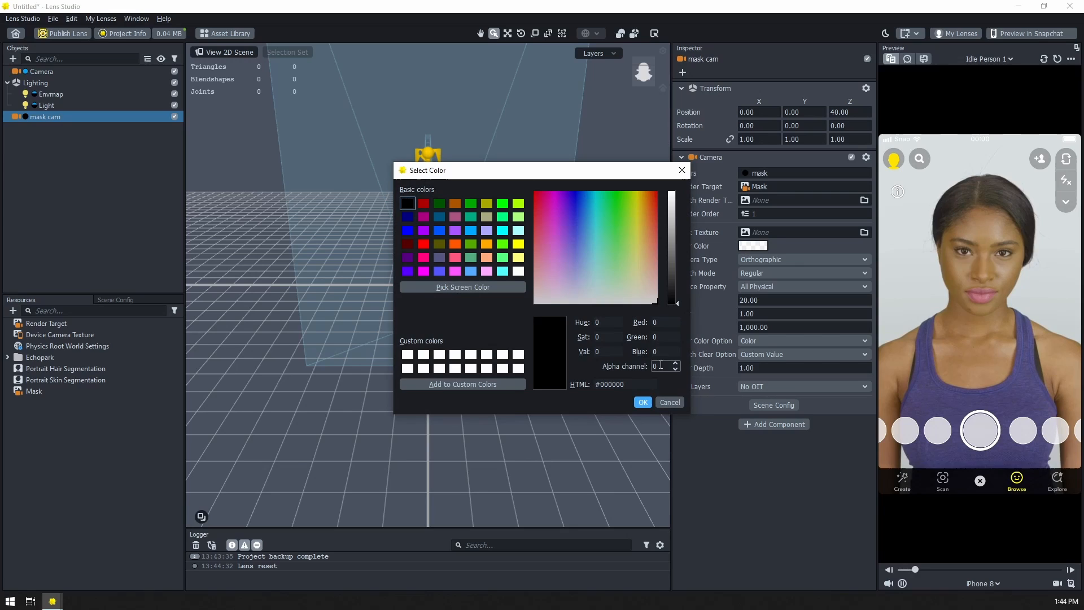
left_click(667, 402)
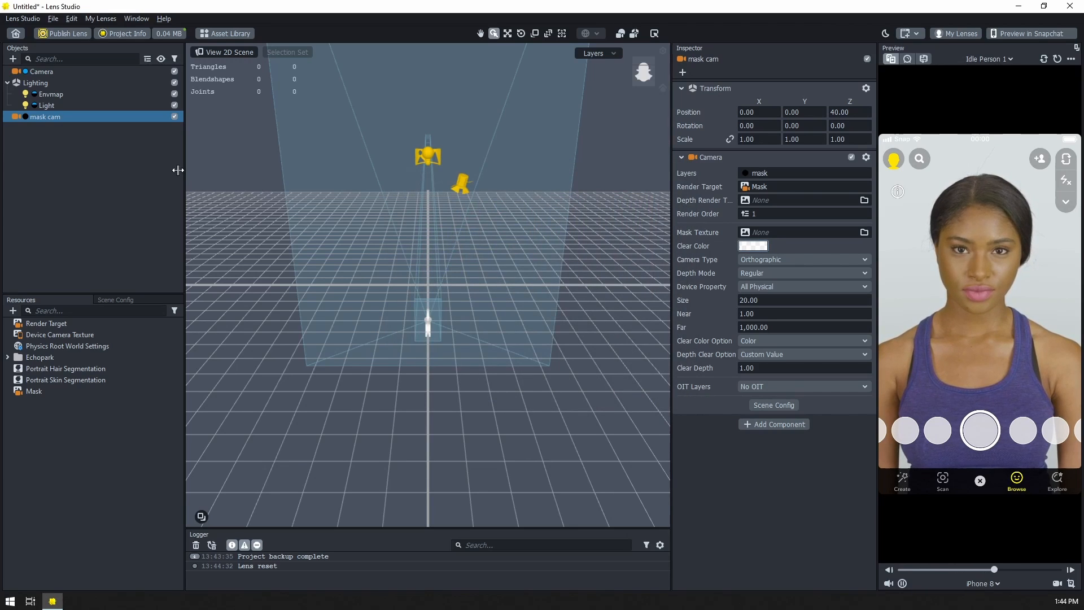
mouse_move(273, 311)
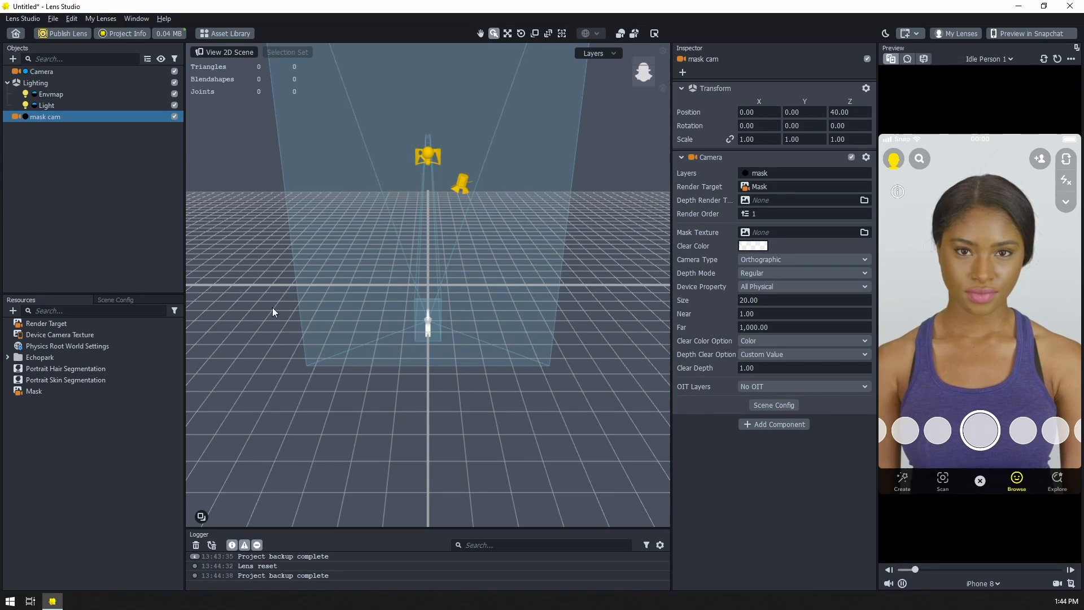
Set the Scene Config Live Target to the Mask render target.
left_click(116, 299)
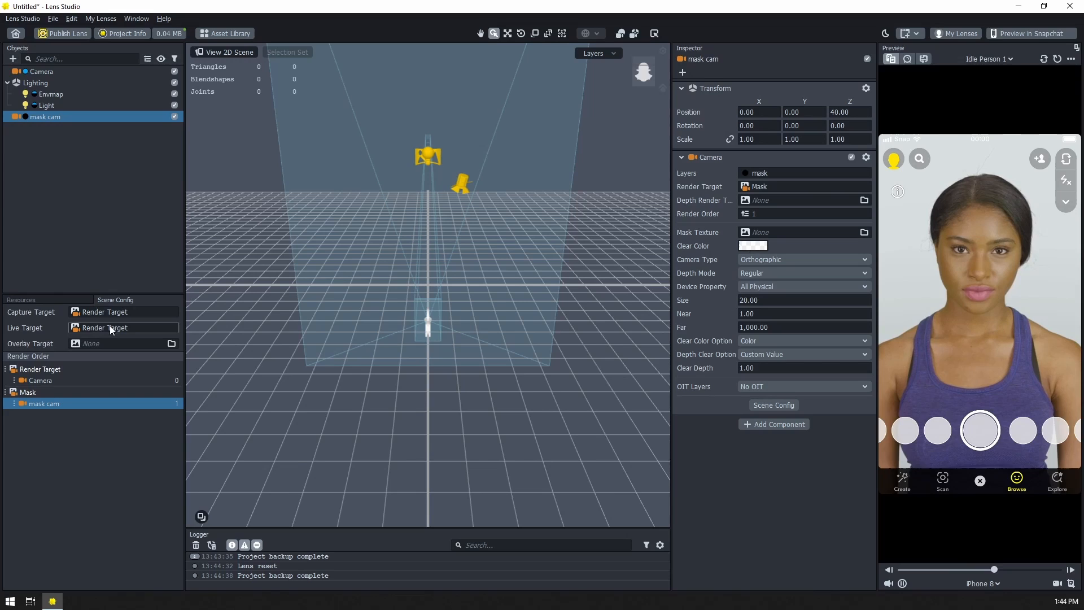
left_click(104, 327)
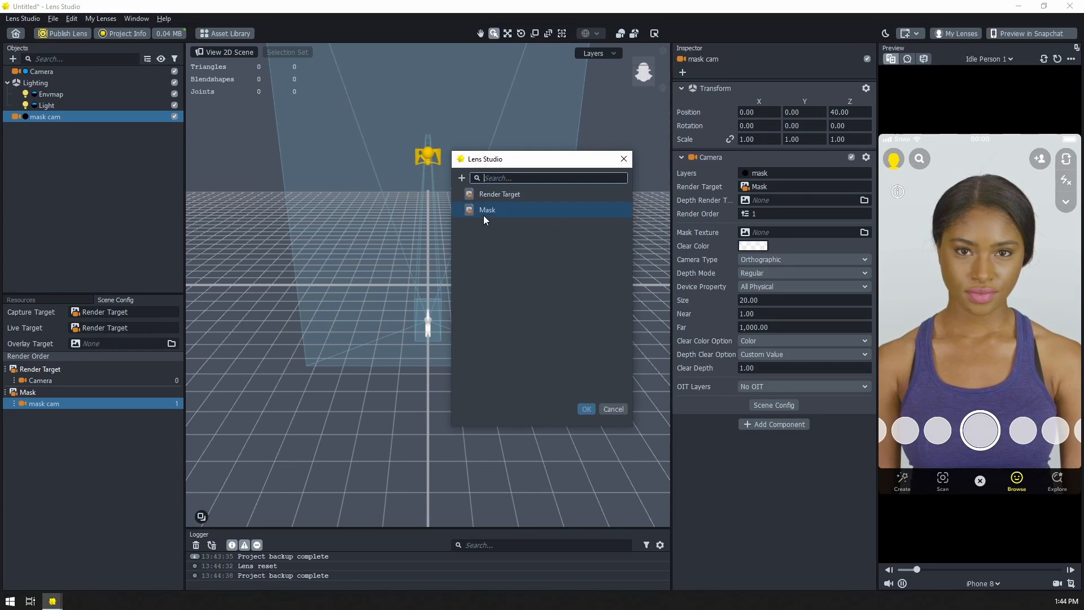
left_click(585, 408)
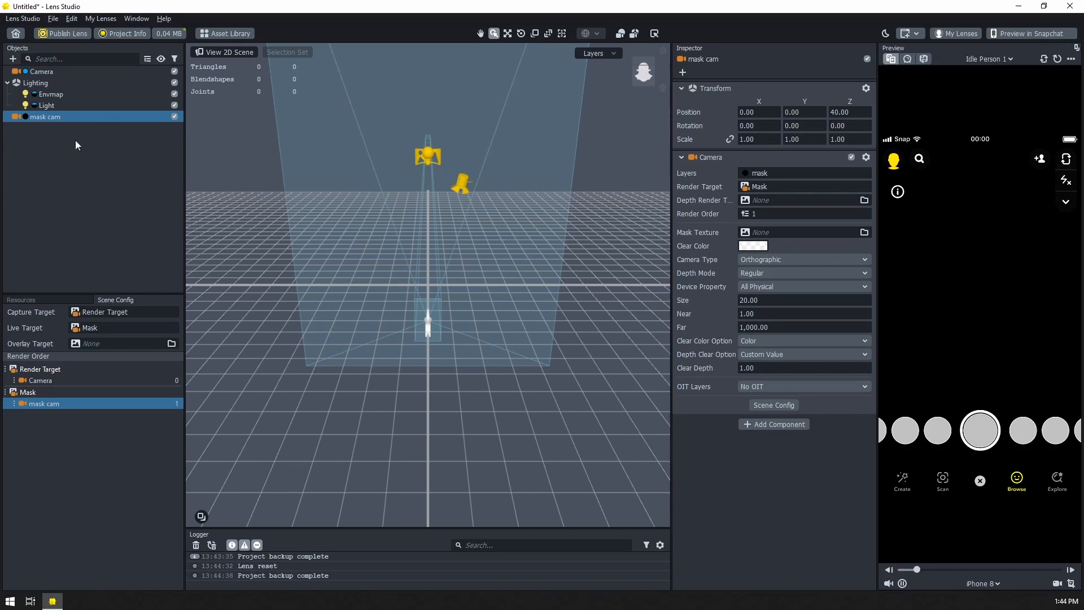
Add a Screen Image on the mask layer textured with Portrait Hair Segmentation.
left_click(11, 59)
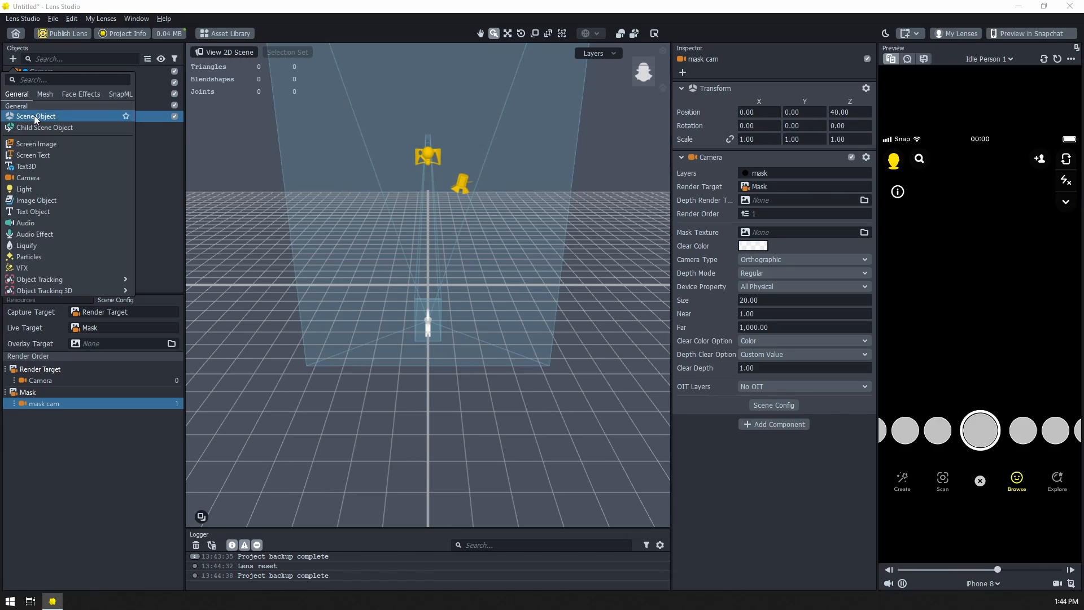
left_click(63, 138)
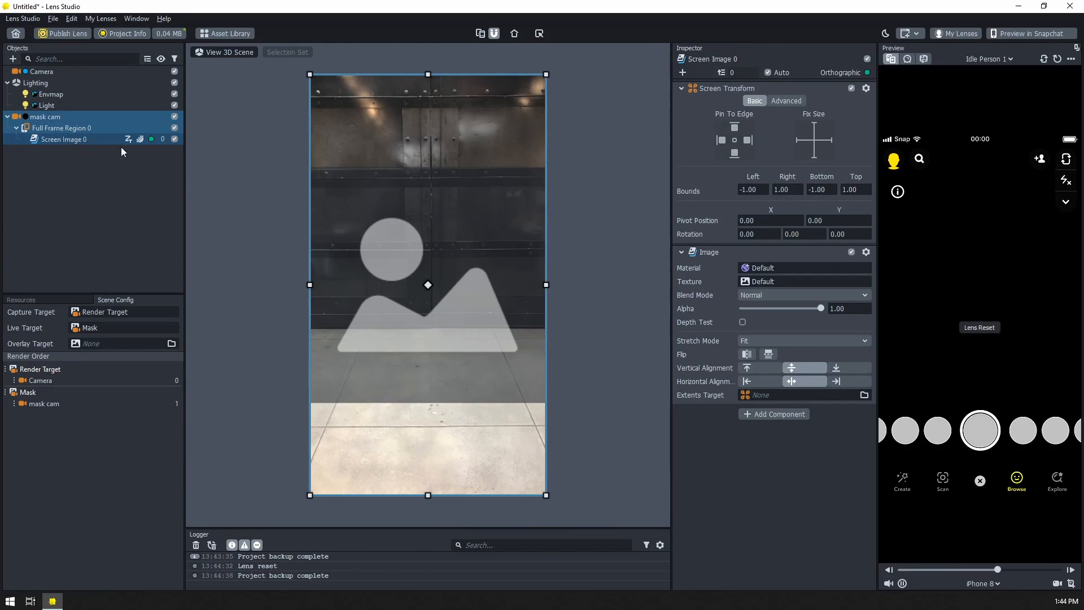
mouse_move(204, 148)
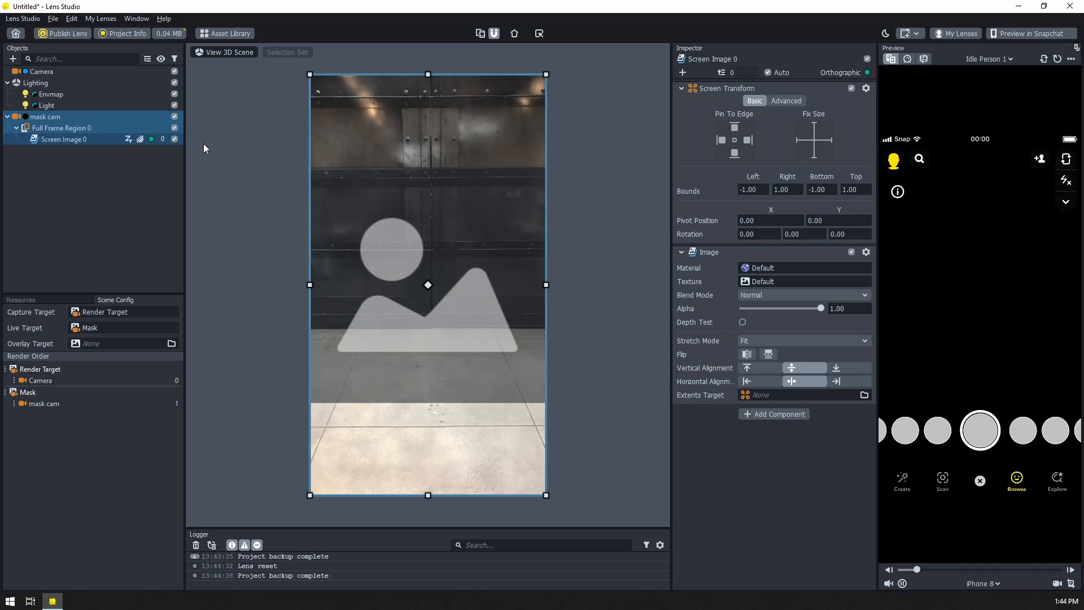
left_click(840, 72)
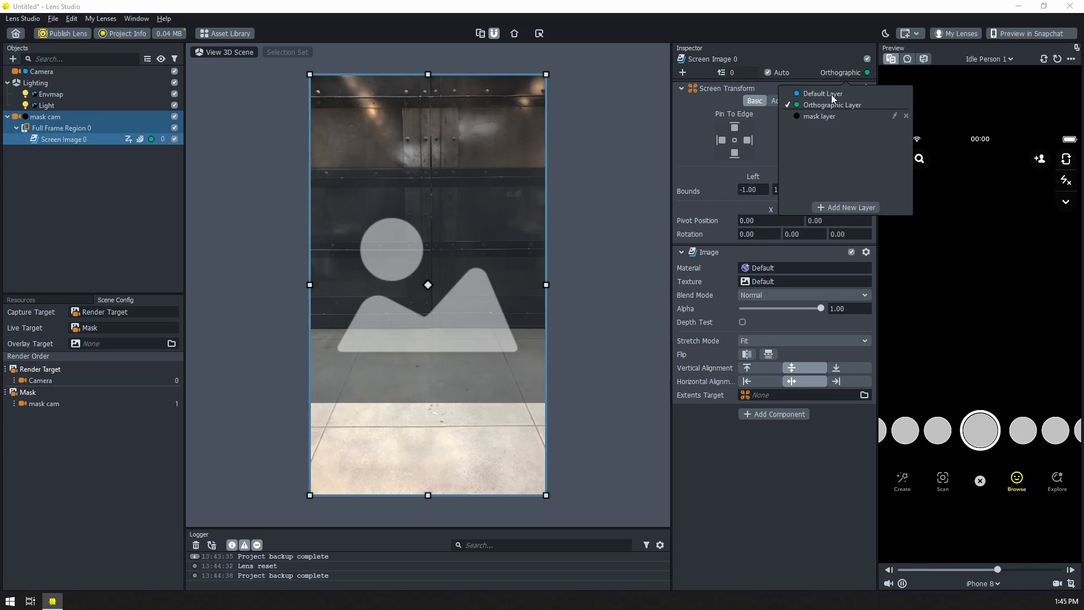
left_click(819, 116)
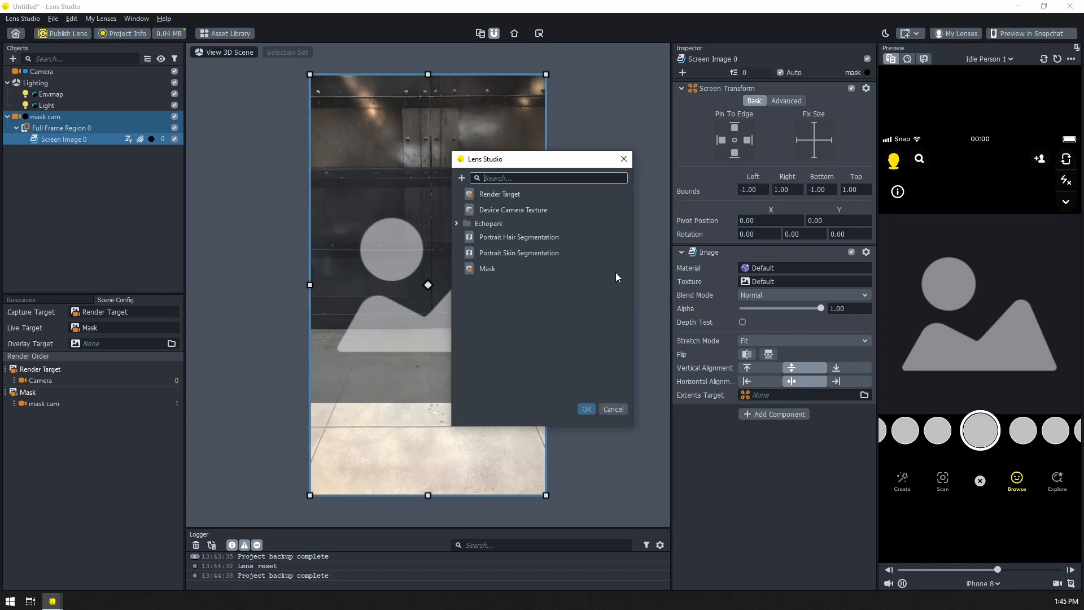
left_click(518, 236)
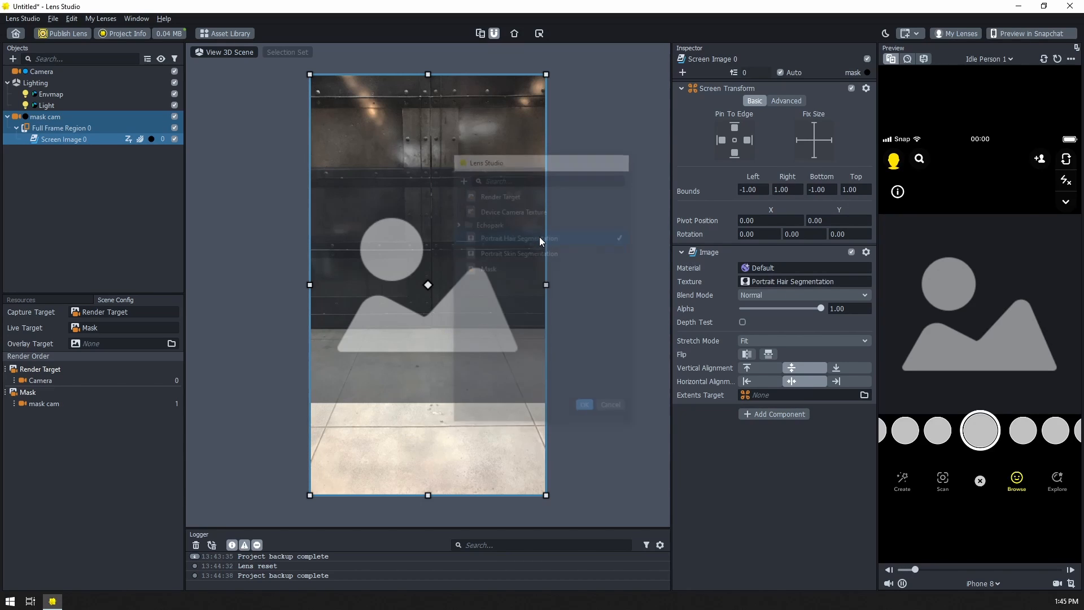
Duplicate the screen image into hair and skin, giving skin the Portrait Skin Segmentation texture.
right_click(65, 139)
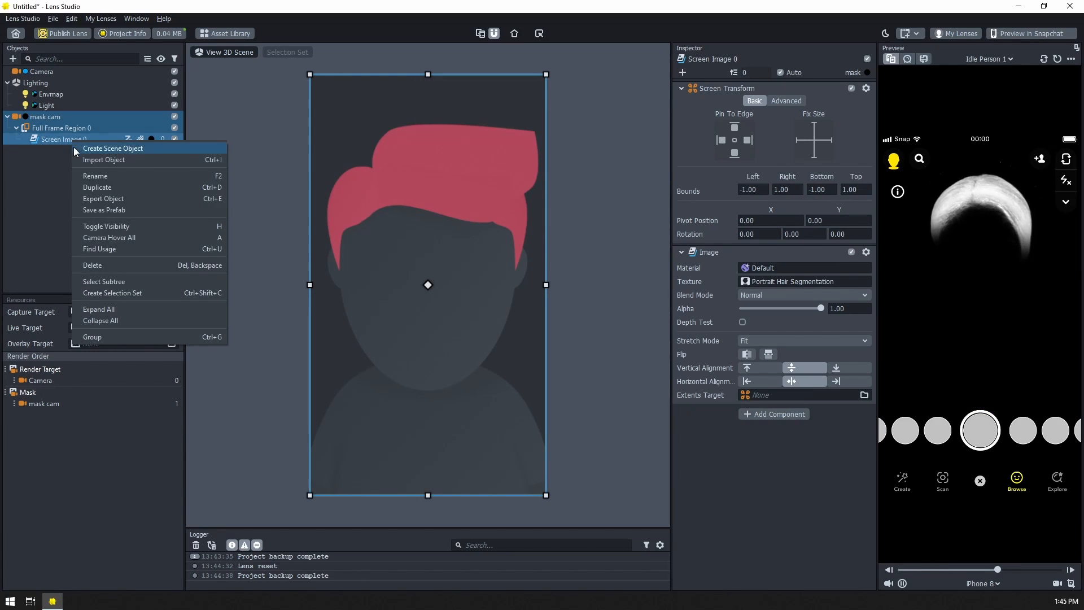
left_click(94, 177)
type("hair")
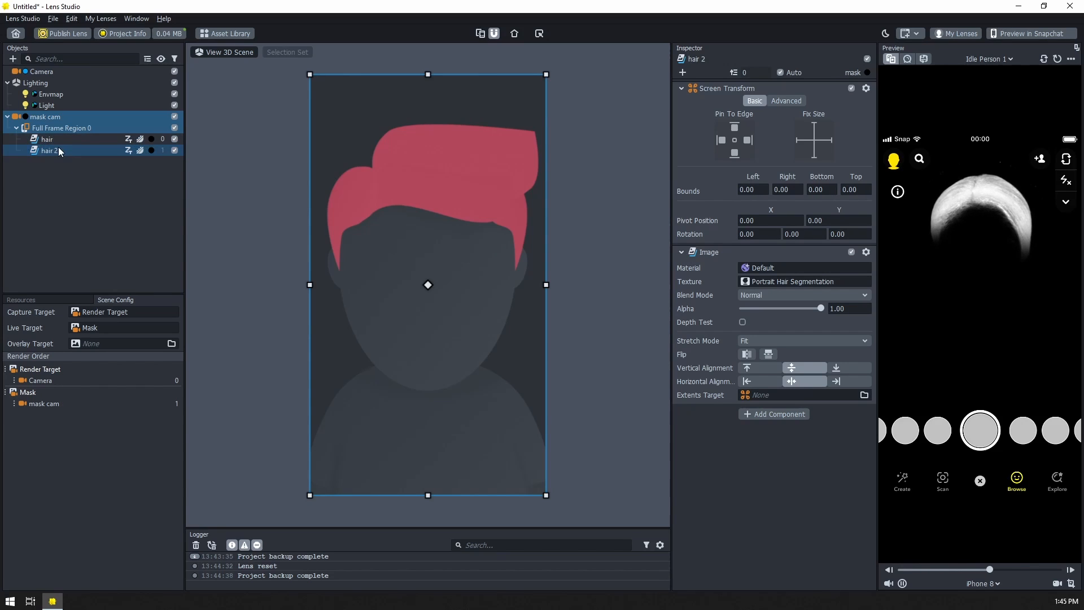
right_click(48, 150)
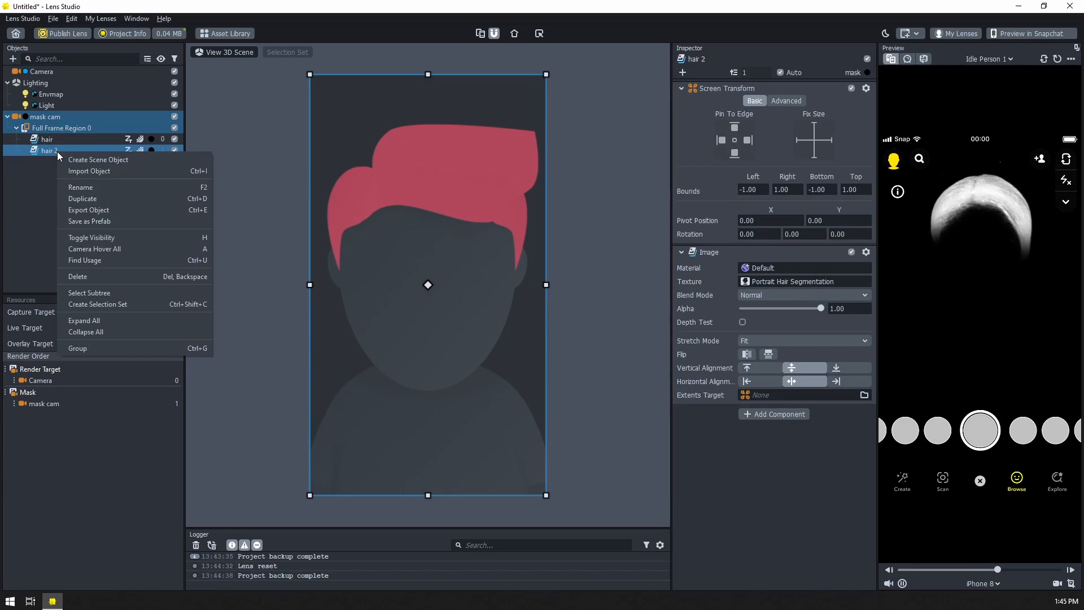
left_click(80, 186)
type("skin")
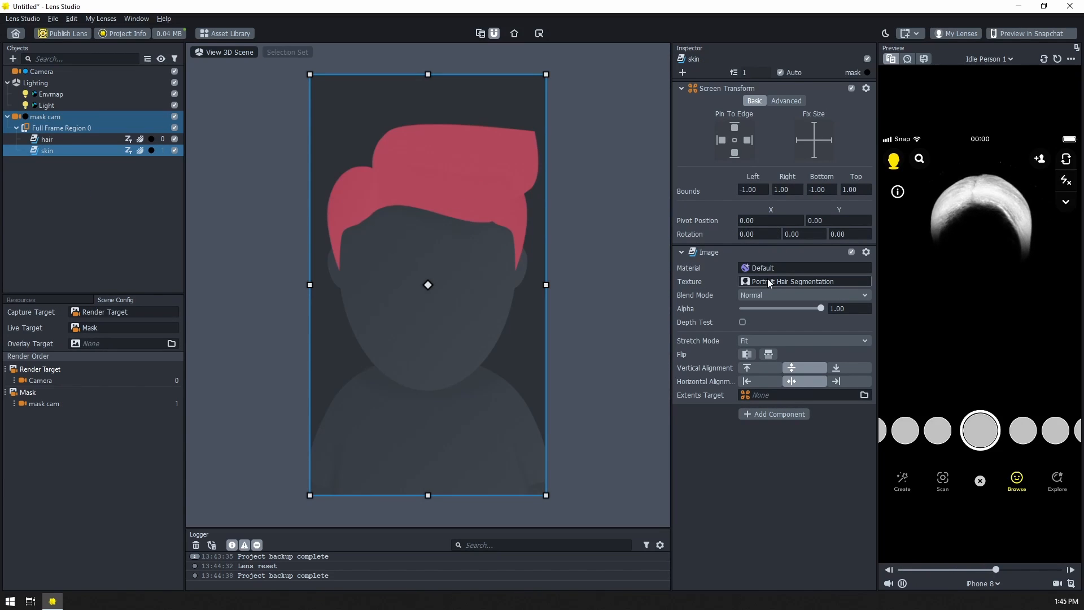
left_click(802, 281)
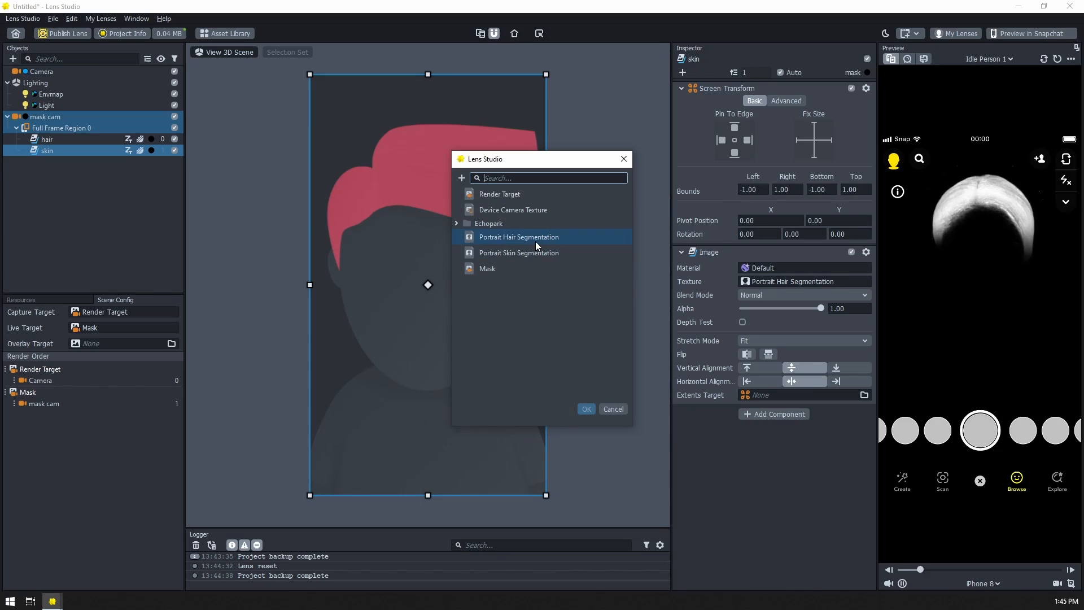
left_click(586, 409)
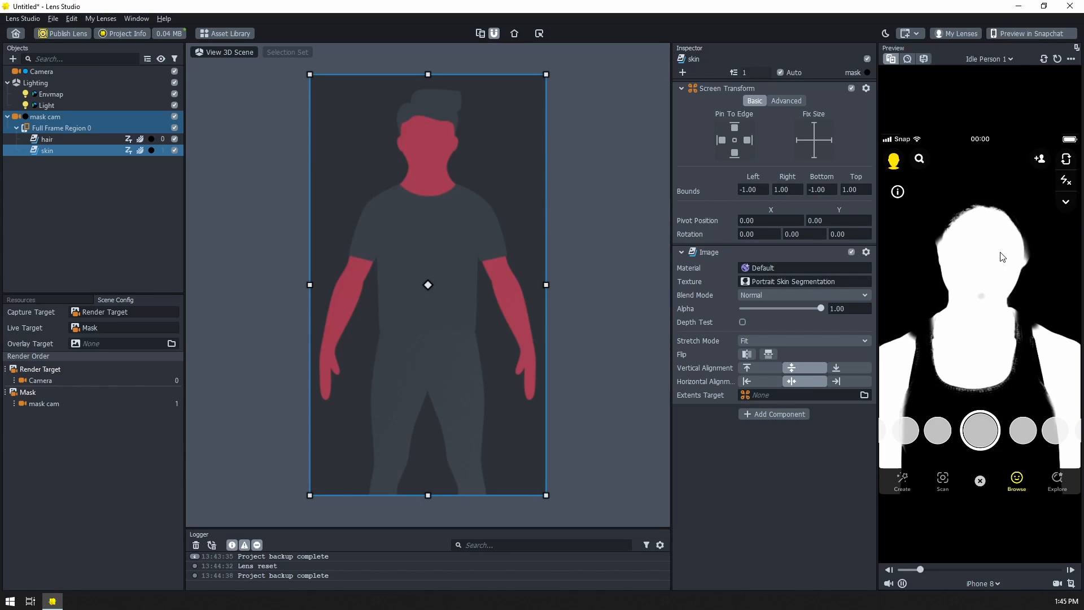
Set the skin image's Blend Mode to Add so skin and hair combine into one mask.
left_click(175, 150)
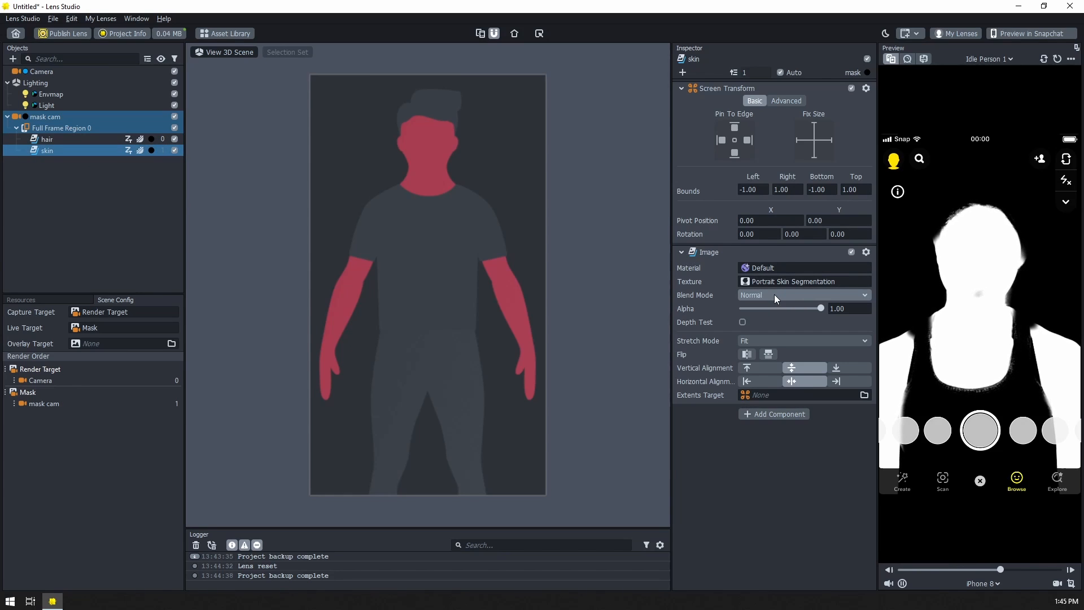
left_click(802, 295)
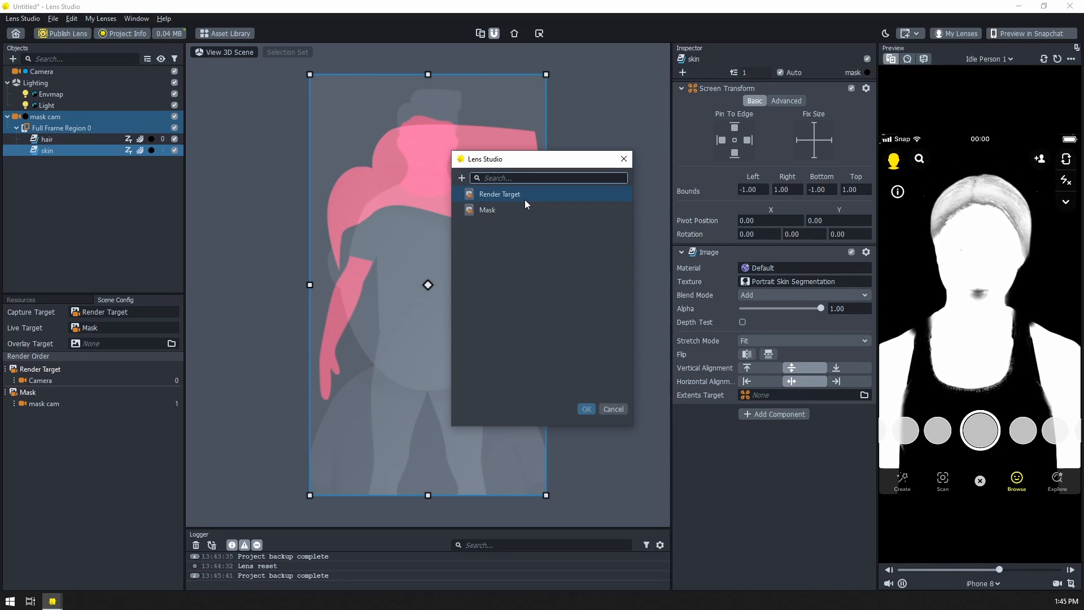
Switch the Live Target back to Render Target and add an Unlit material to resources.
left_click(612, 408)
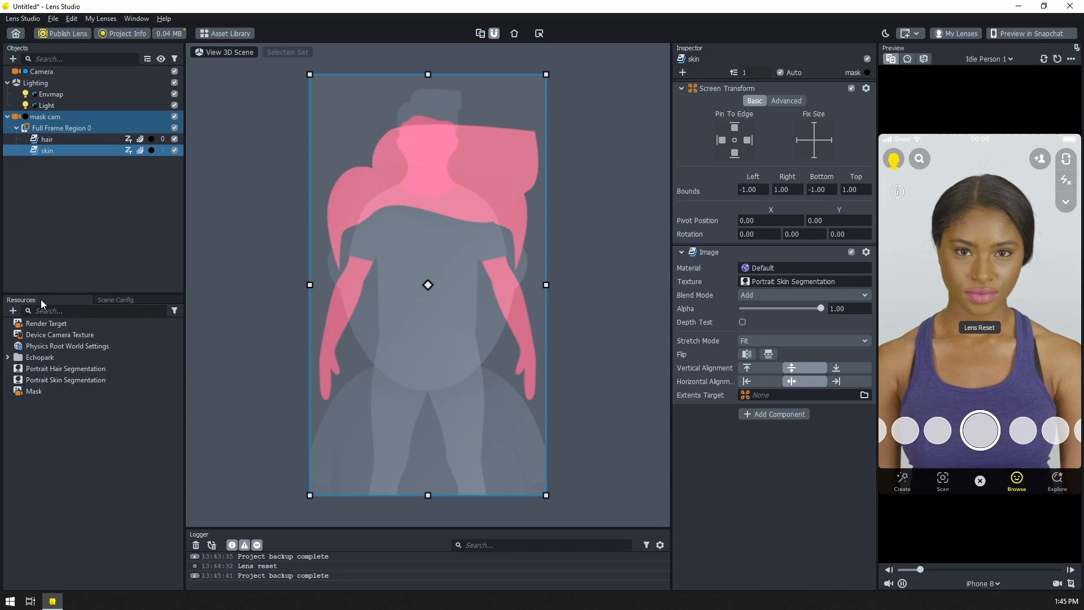
left_click(12, 311)
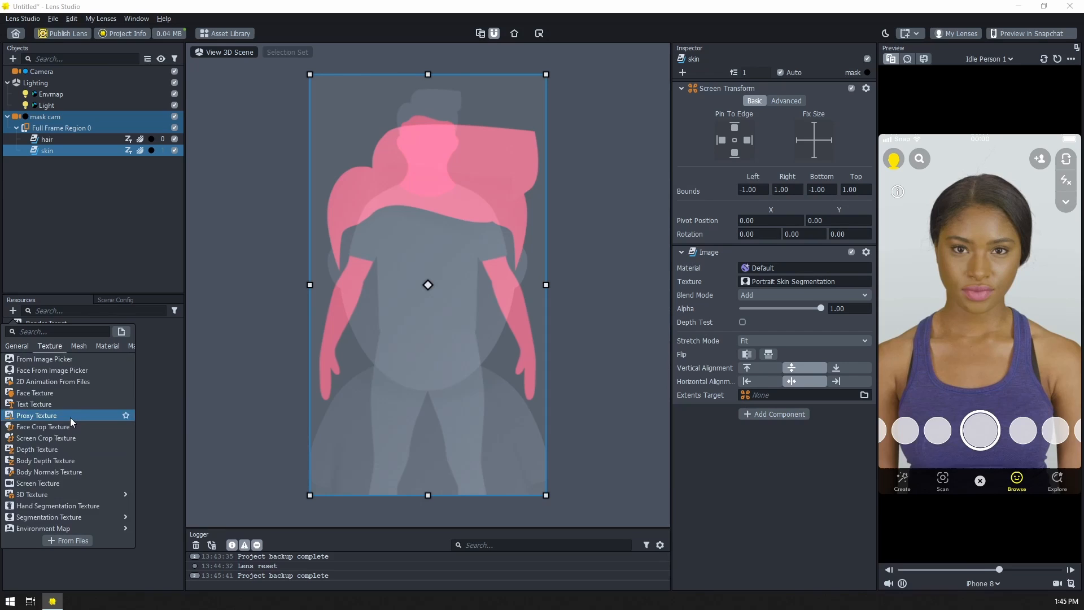
left_click(77, 346)
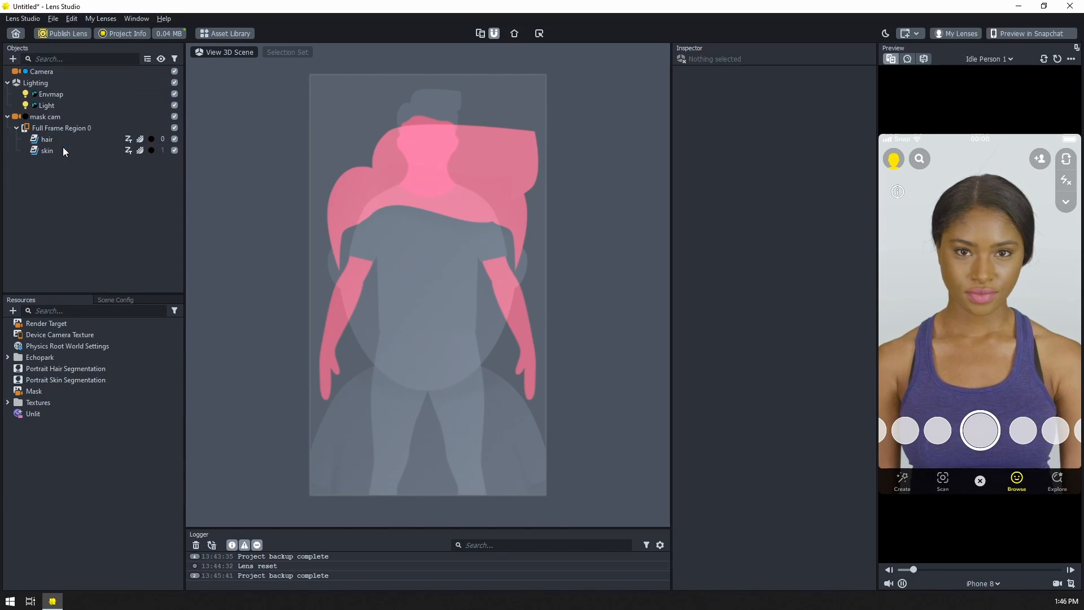
Add a full-screen Screen Image and give the Unlit material a bright green Base Color.
left_click(63, 184)
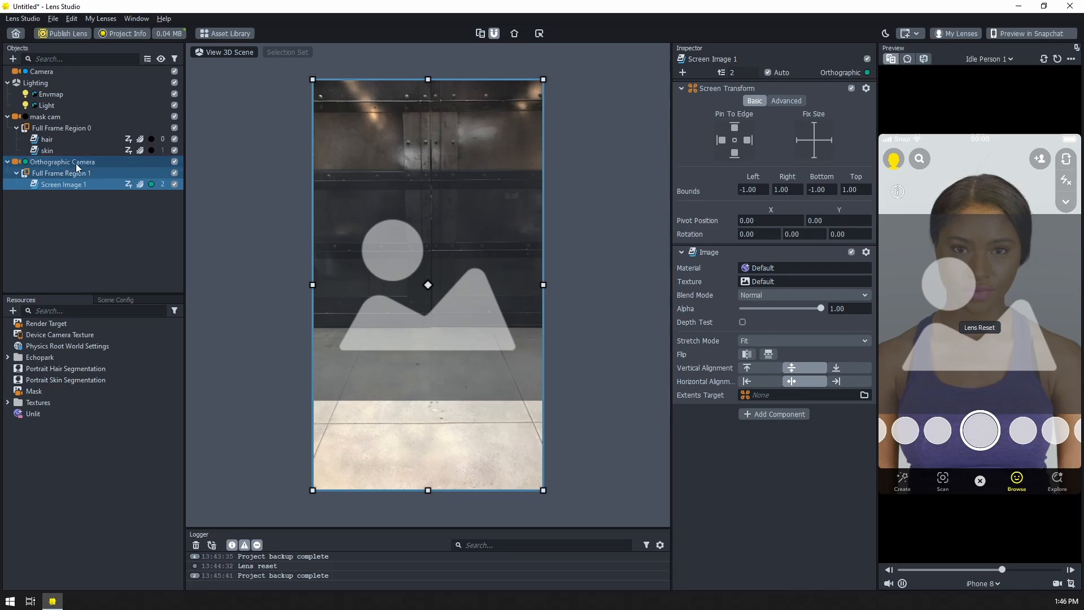
left_click(33, 414)
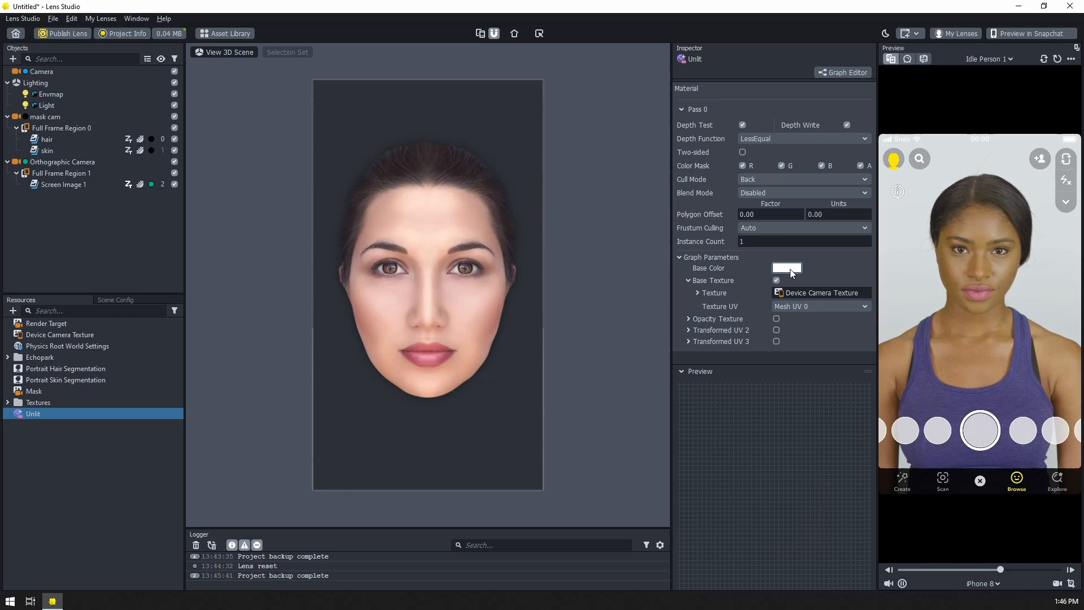
left_click(786, 268)
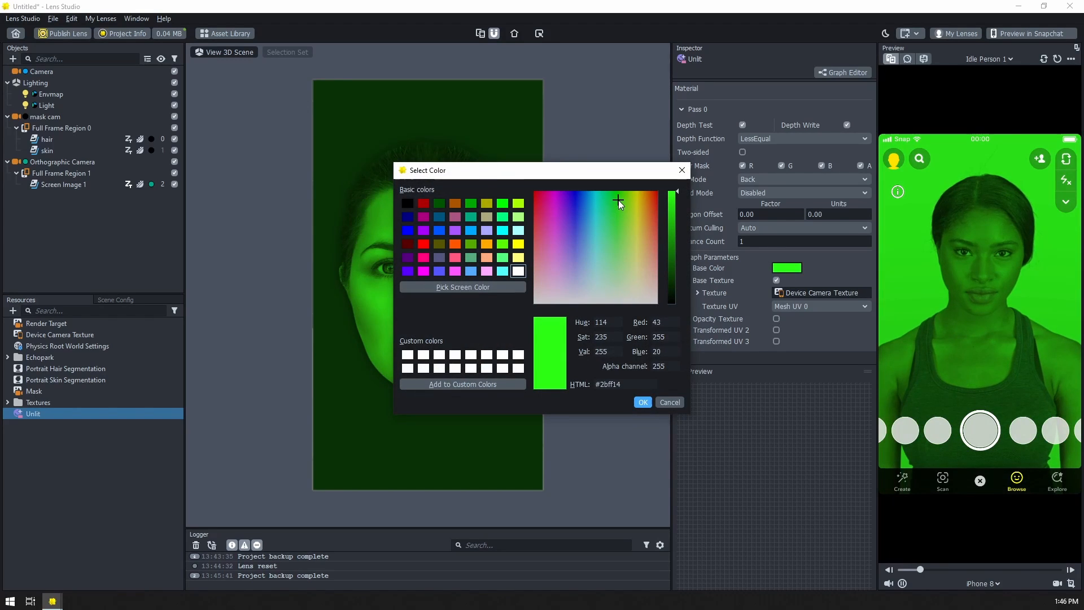
left_click(641, 402)
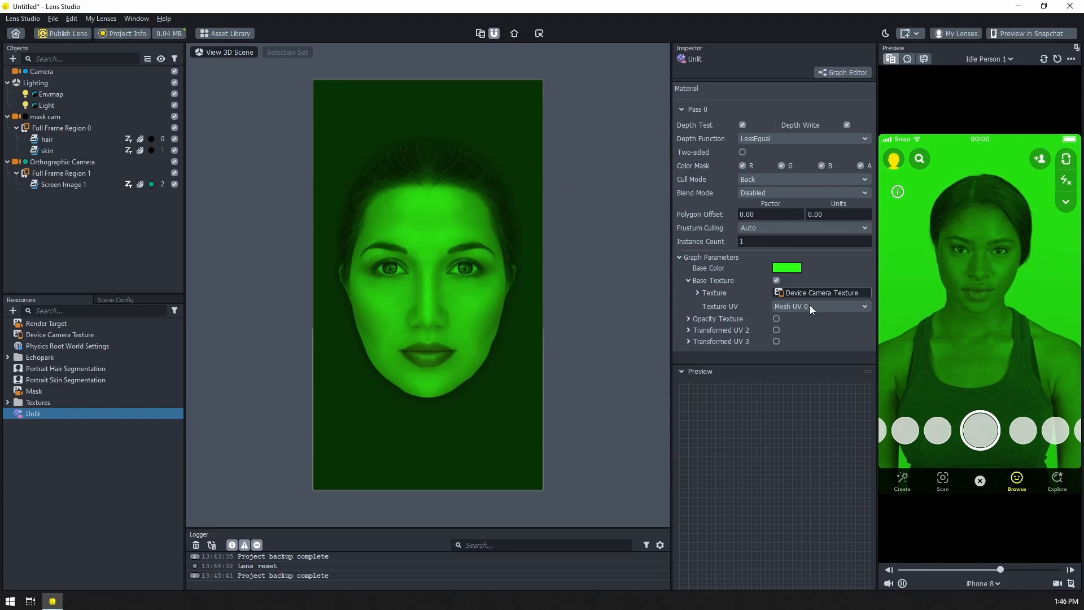
Enable Opacity Texture on the Unlit material using the Mask render target.
left_click(776, 319)
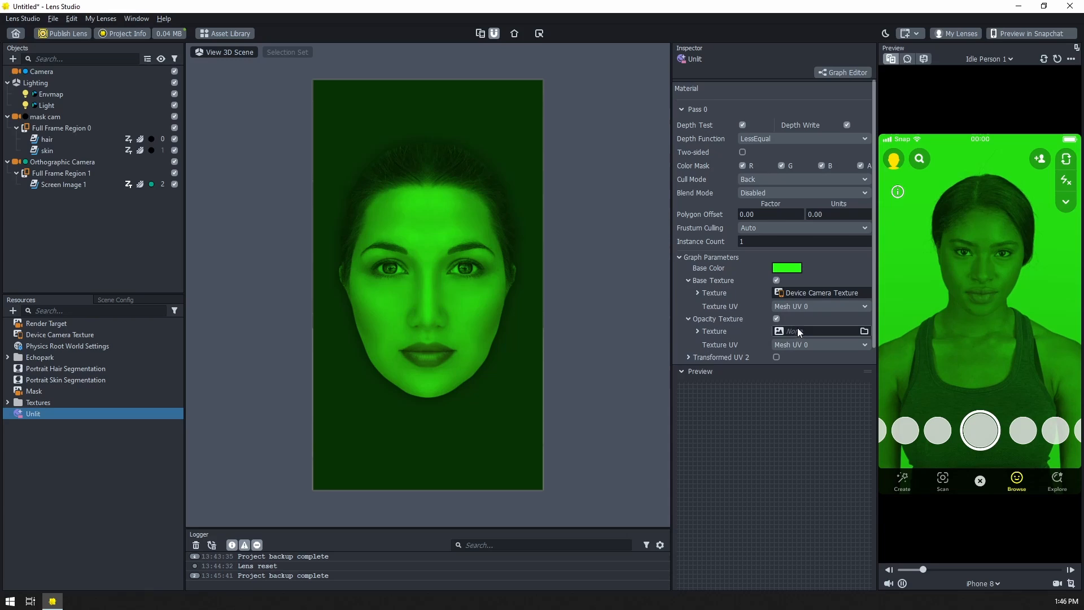
left_click(864, 331)
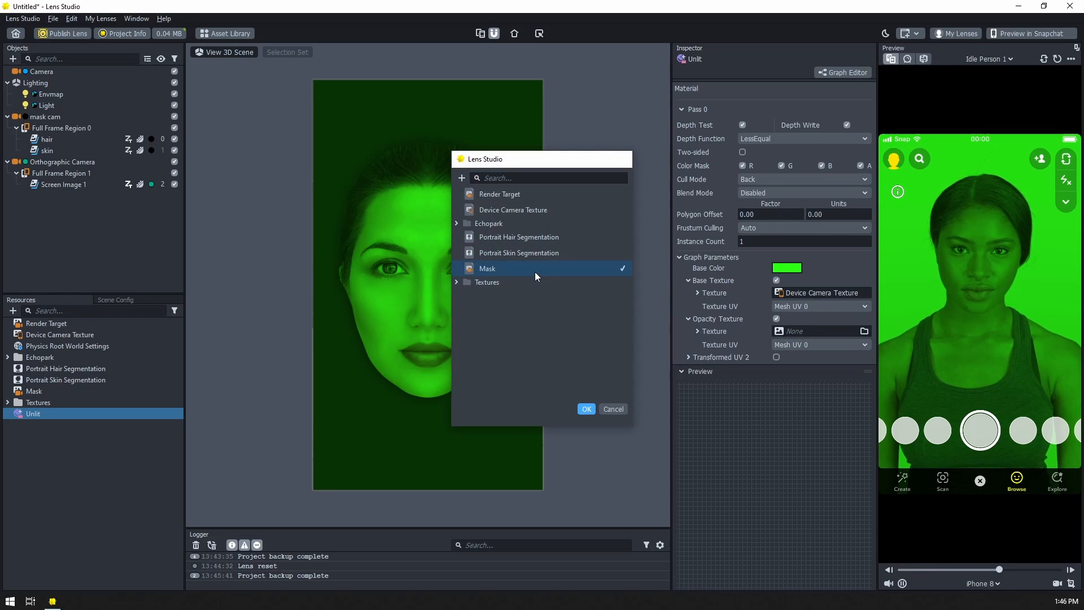
left_click(586, 409)
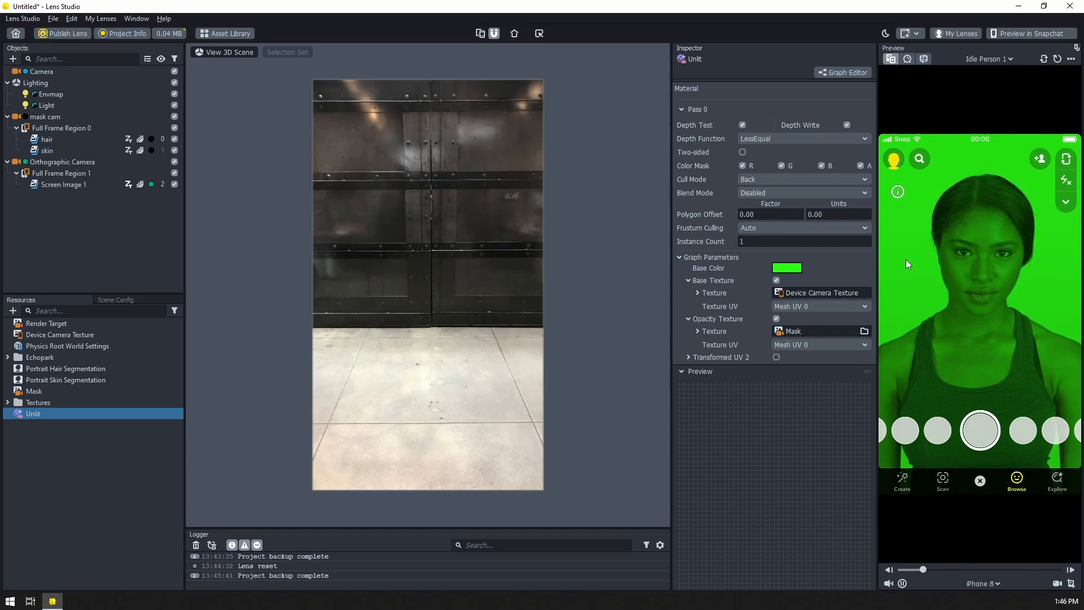
Set the green Unlit material's Blend Mode to Normal so transparency tints only the person.
left_click(802, 192)
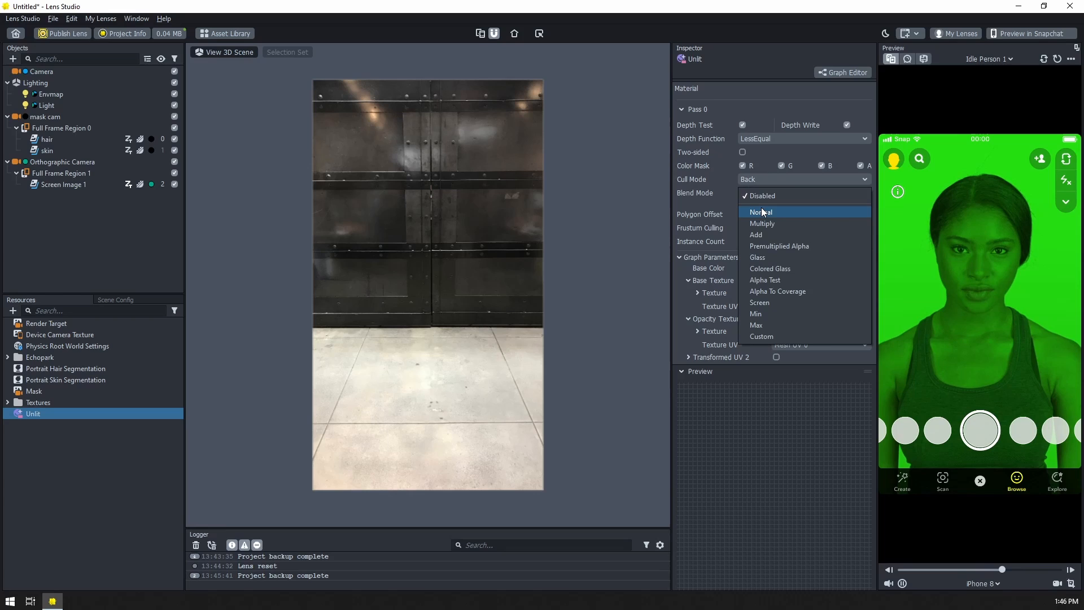
left_click(760, 211)
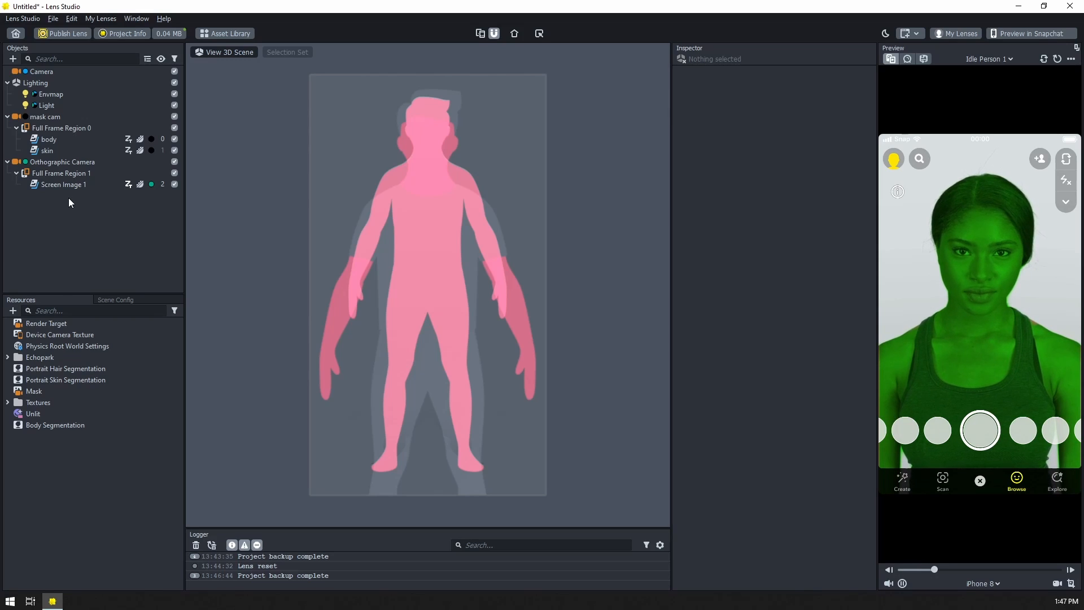
Set the Scene Config Live Target to the Mask render target.
left_click(49, 139)
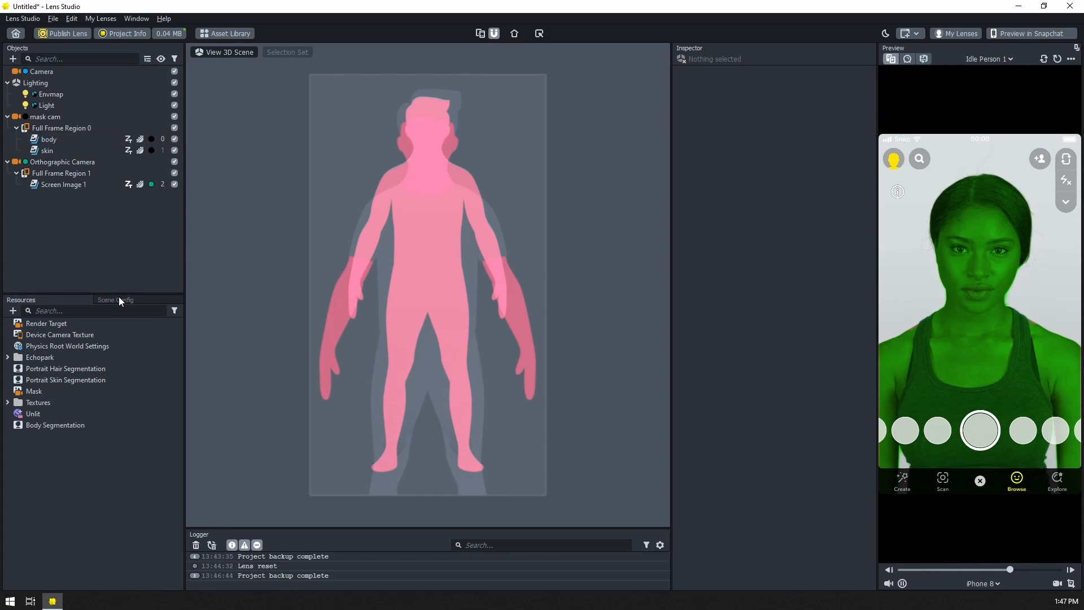
left_click(115, 300)
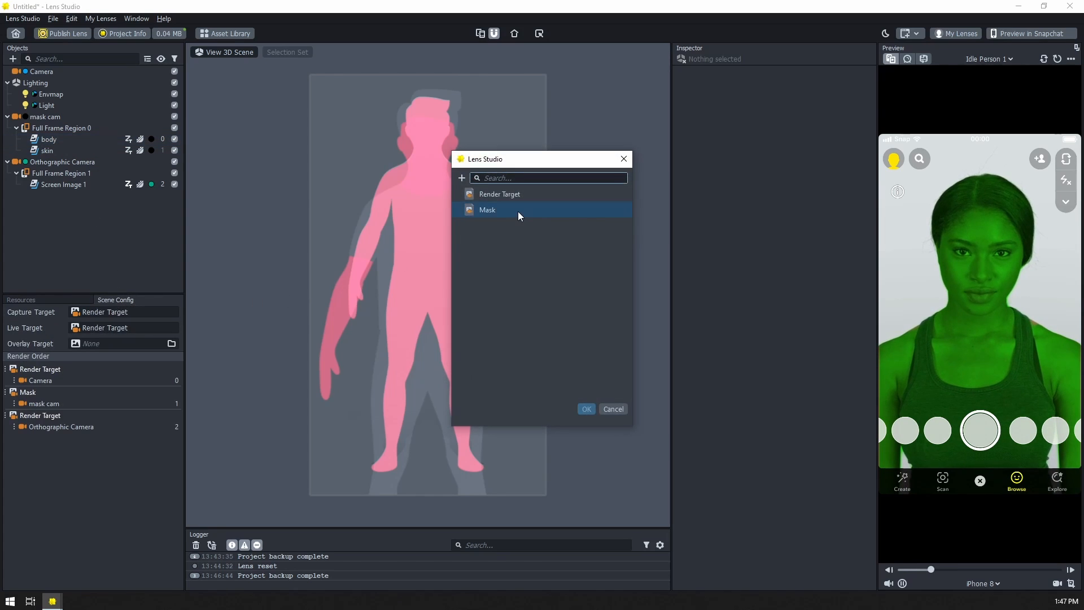
left_click(585, 409)
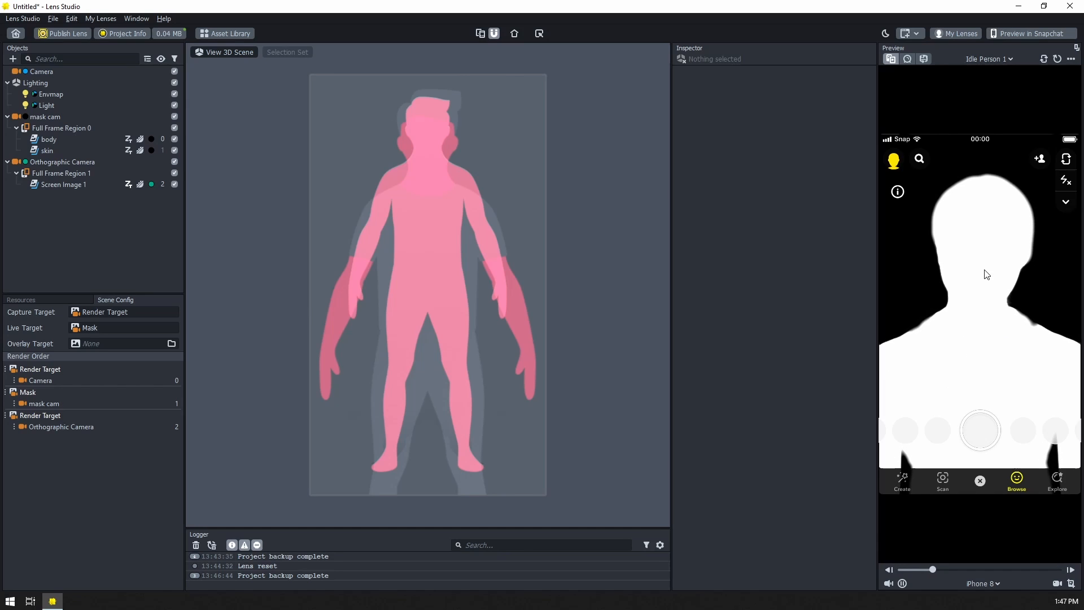
Select the skin image object in the scene.
left_click(46, 150)
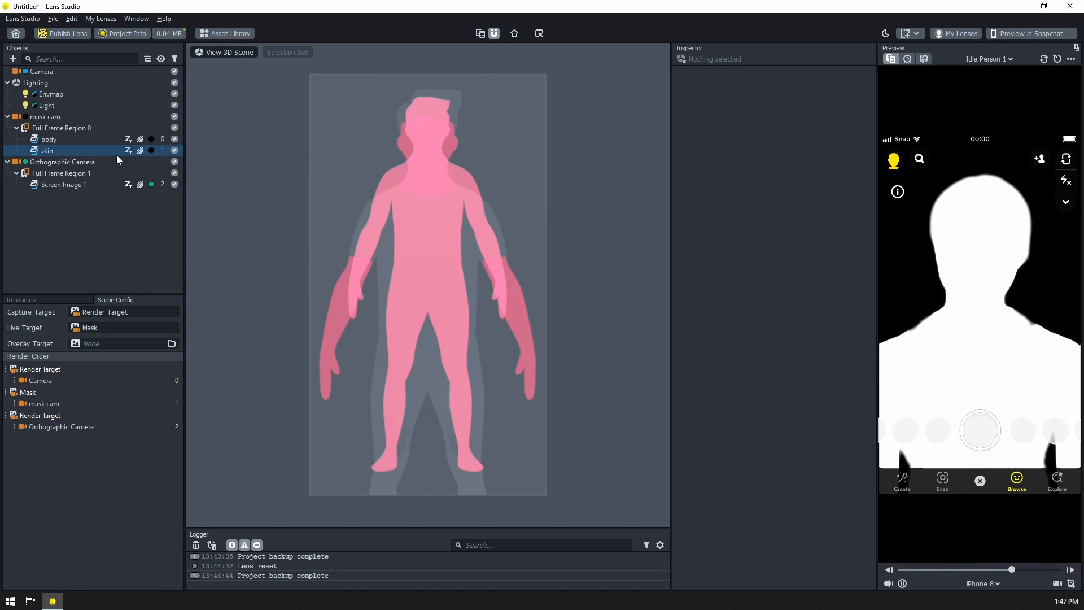
left_click(46, 150)
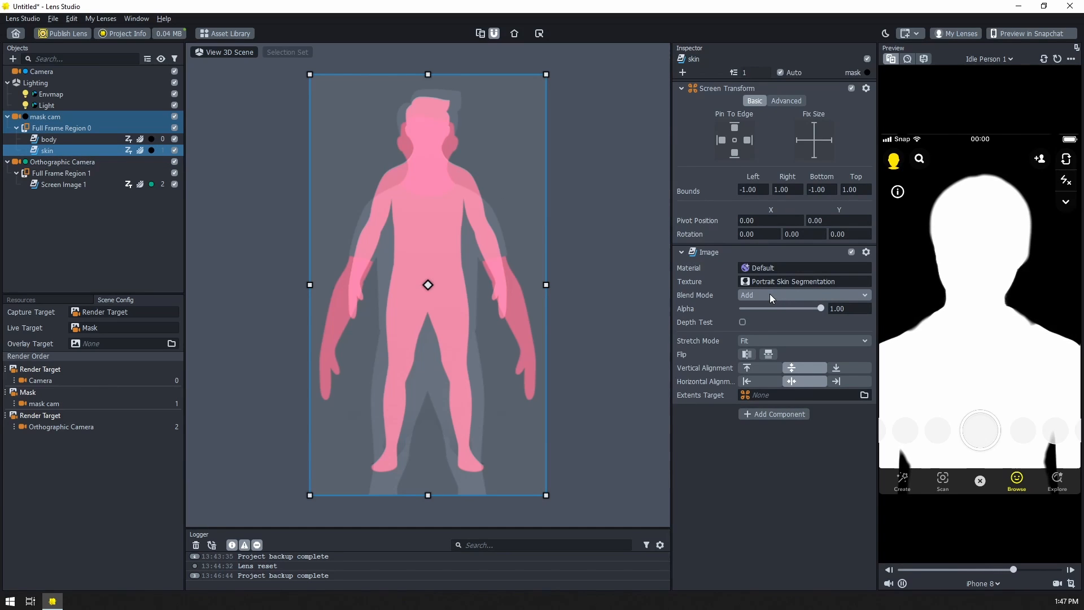
Set the skin image's Blend Mode to Difference and select the Body Segmentation texture.
left_click(802, 295)
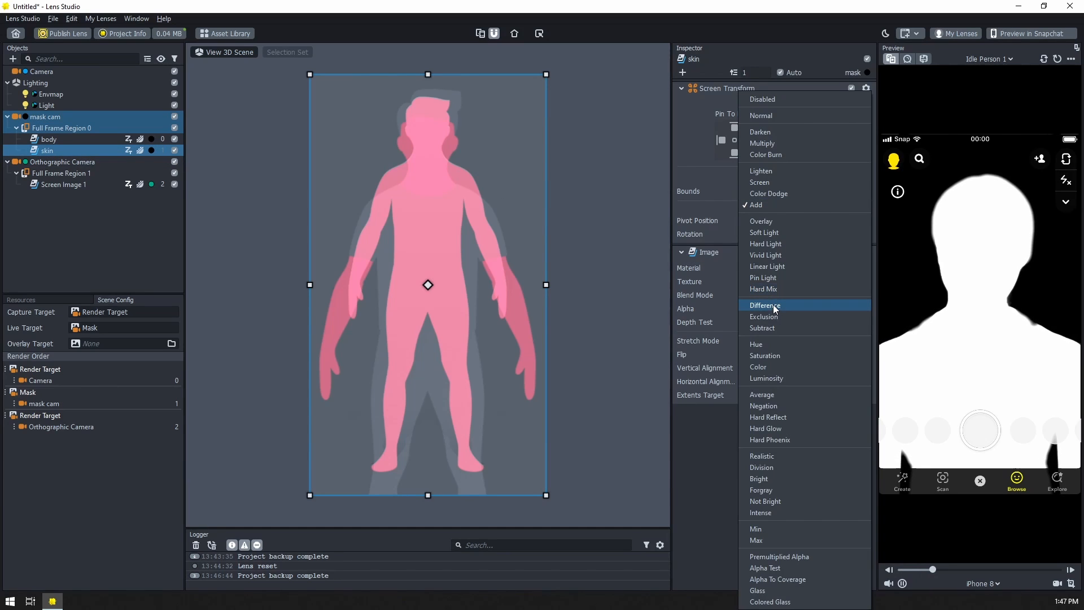
left_click(764, 305)
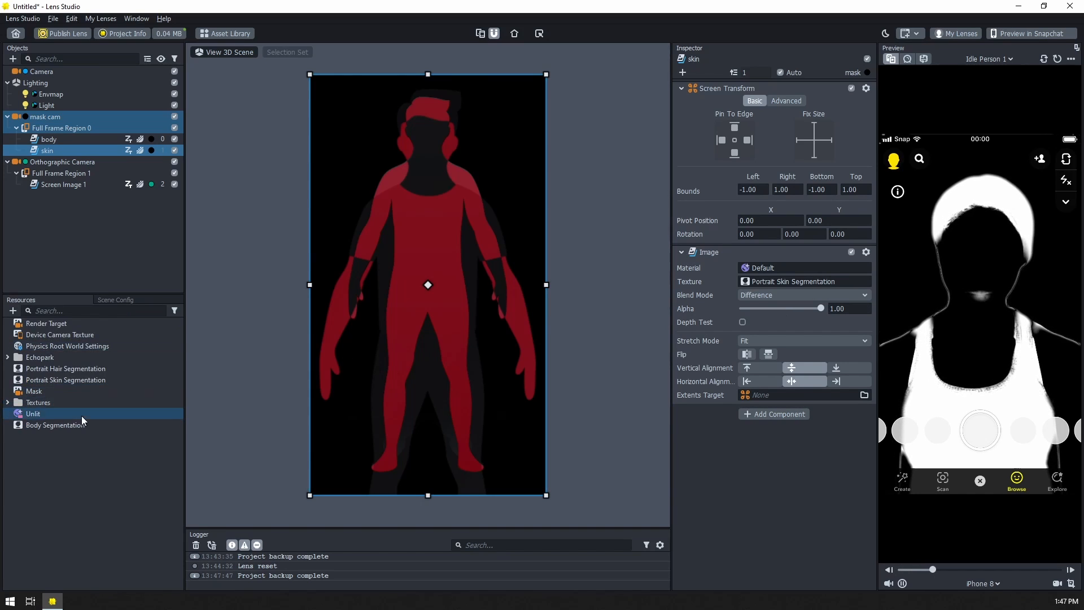
left_click(55, 425)
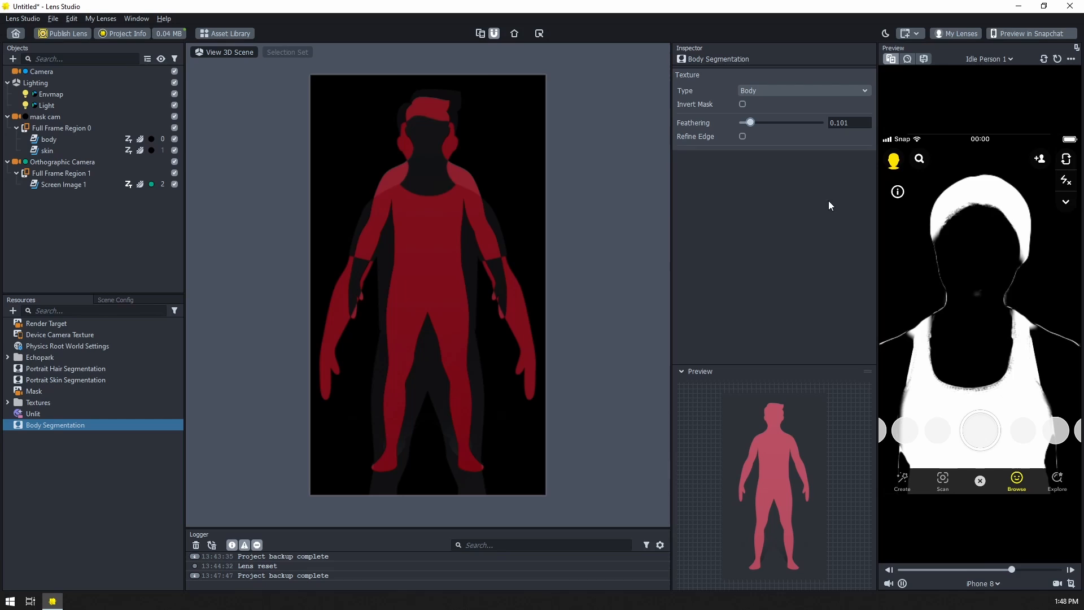
Set the Scene Config Live Target back to the camera Render Target.
left_click(116, 299)
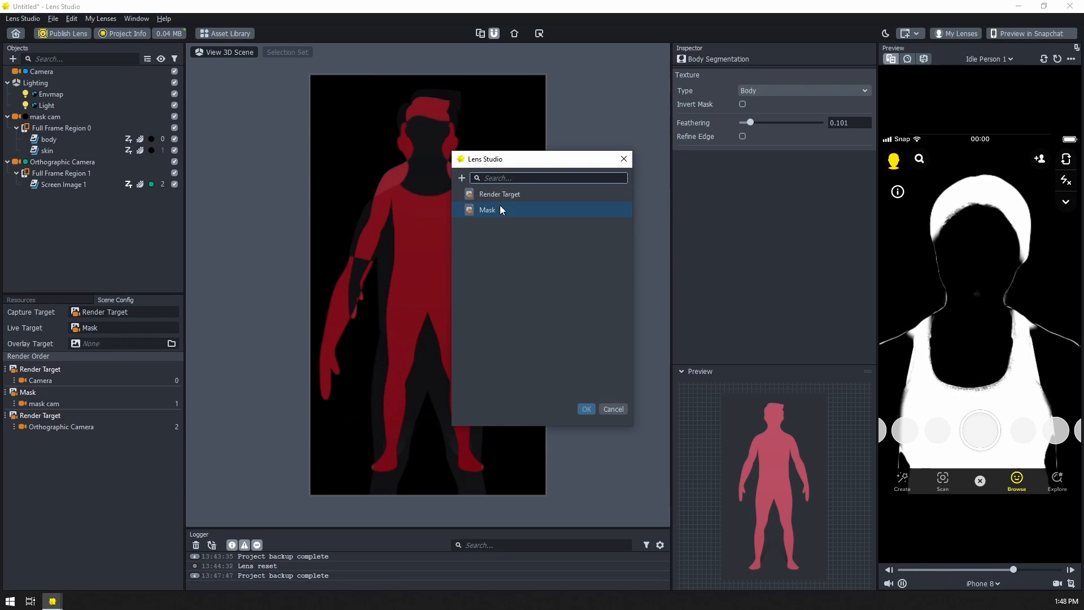
left_click(586, 409)
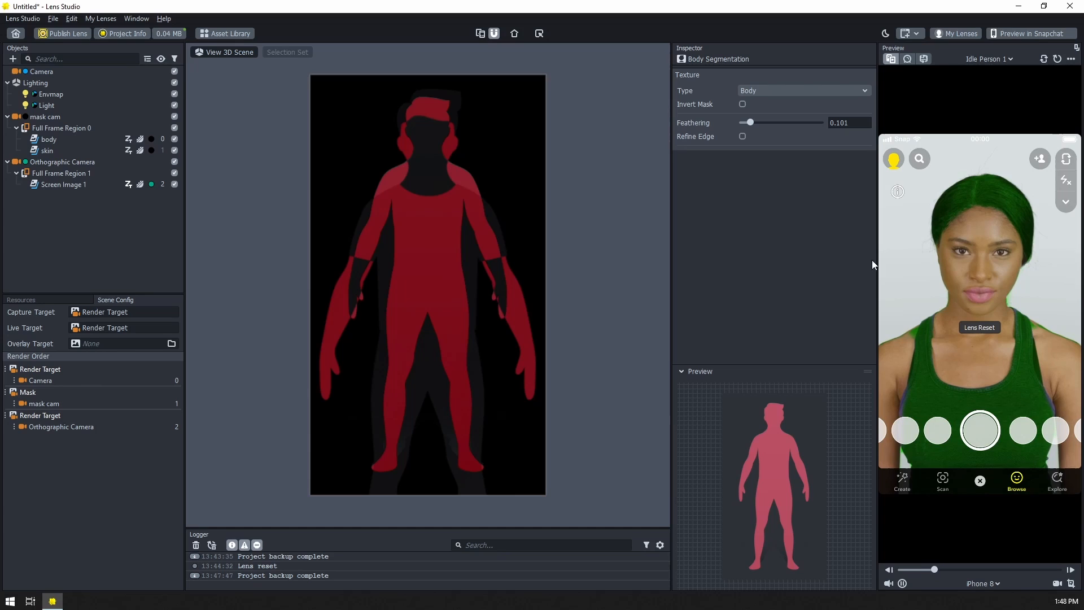